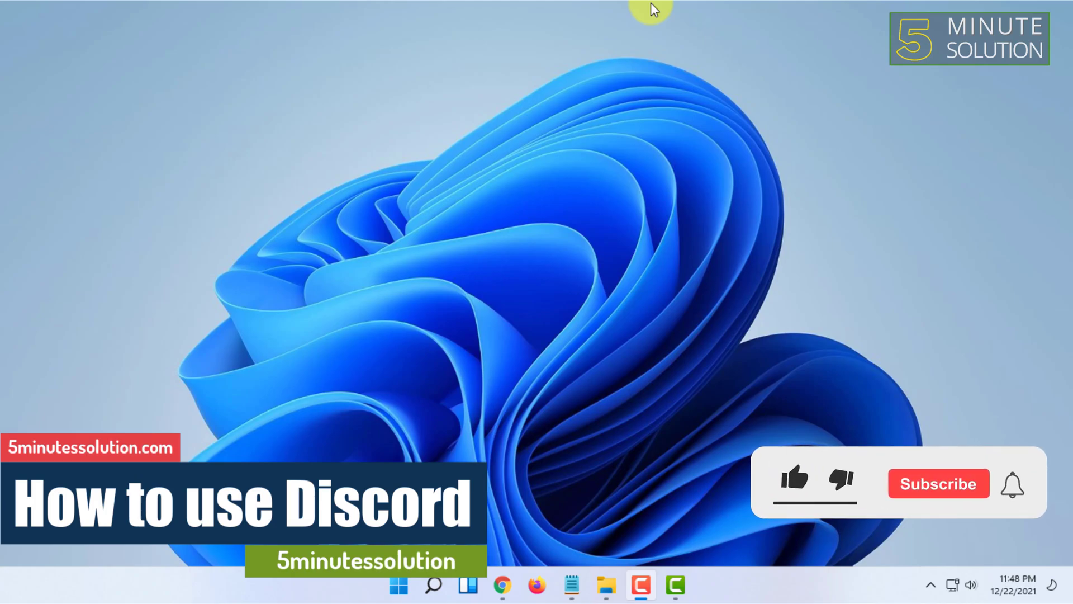
Step: Launch Chrome and open Discord in the browser, landing on the Friends home
click(795, 484)
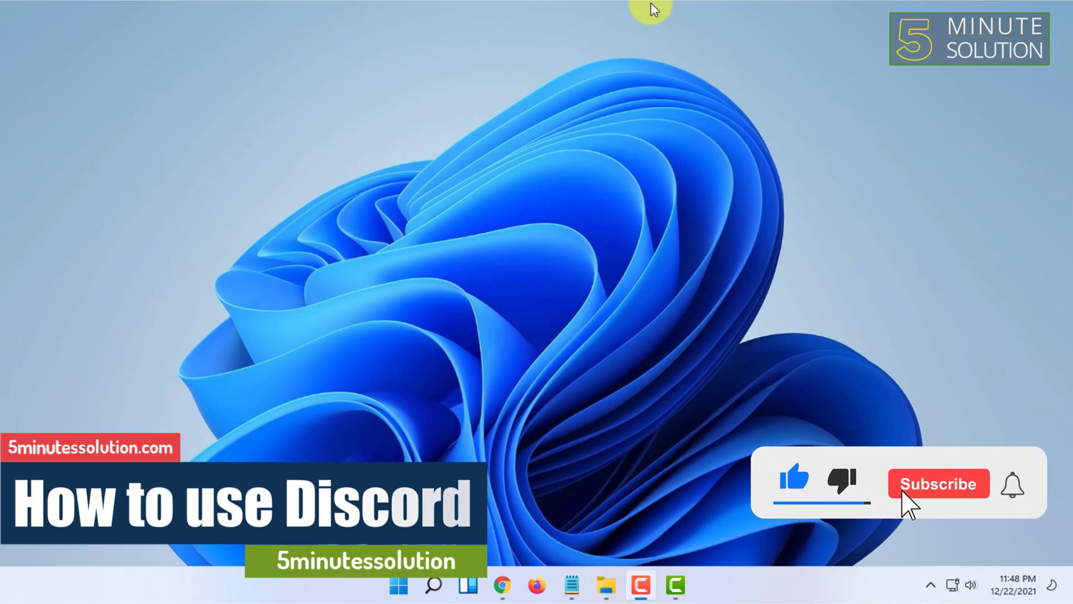
click(938, 483)
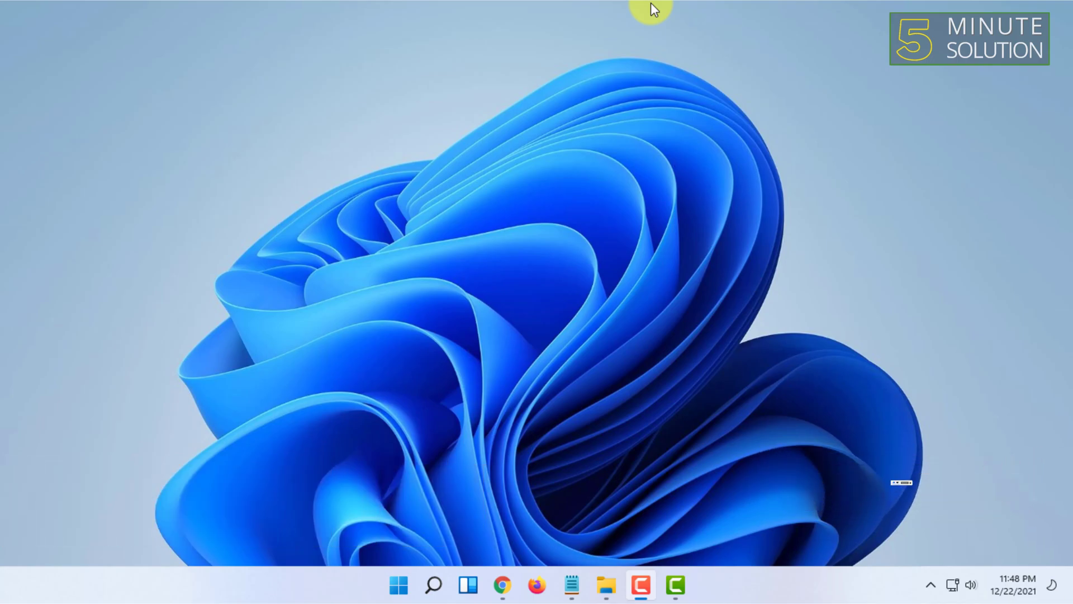
mouse_move(405, 154)
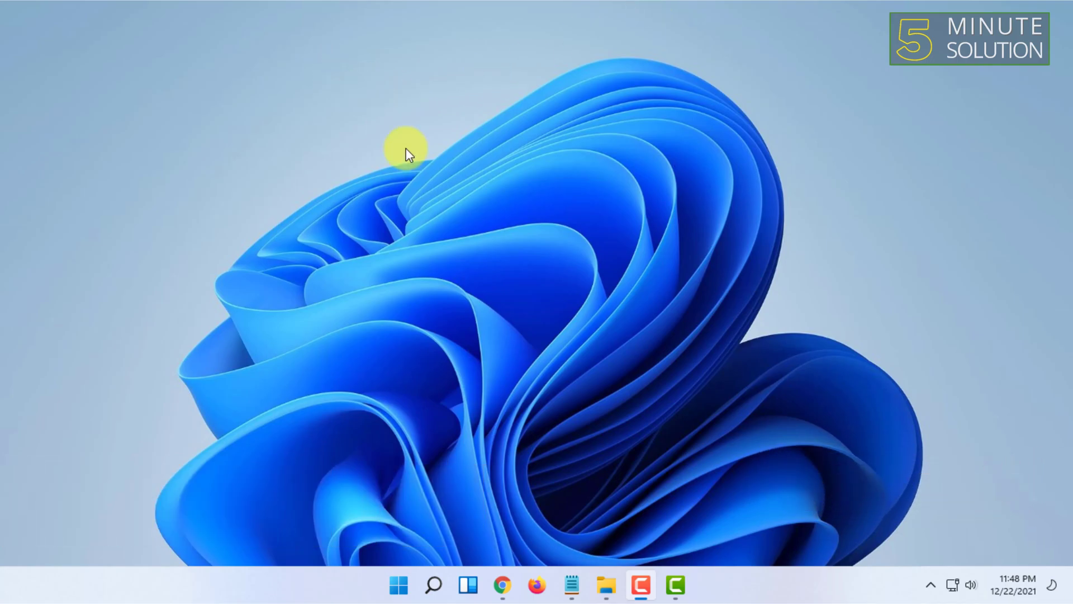
mouse_move(307, 224)
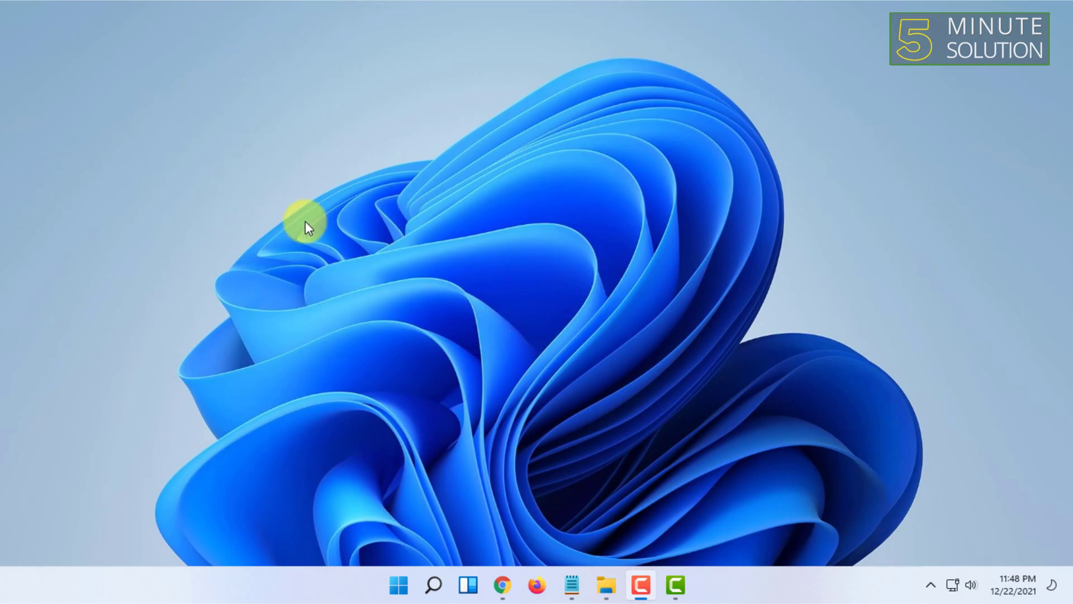
mouse_move(397, 212)
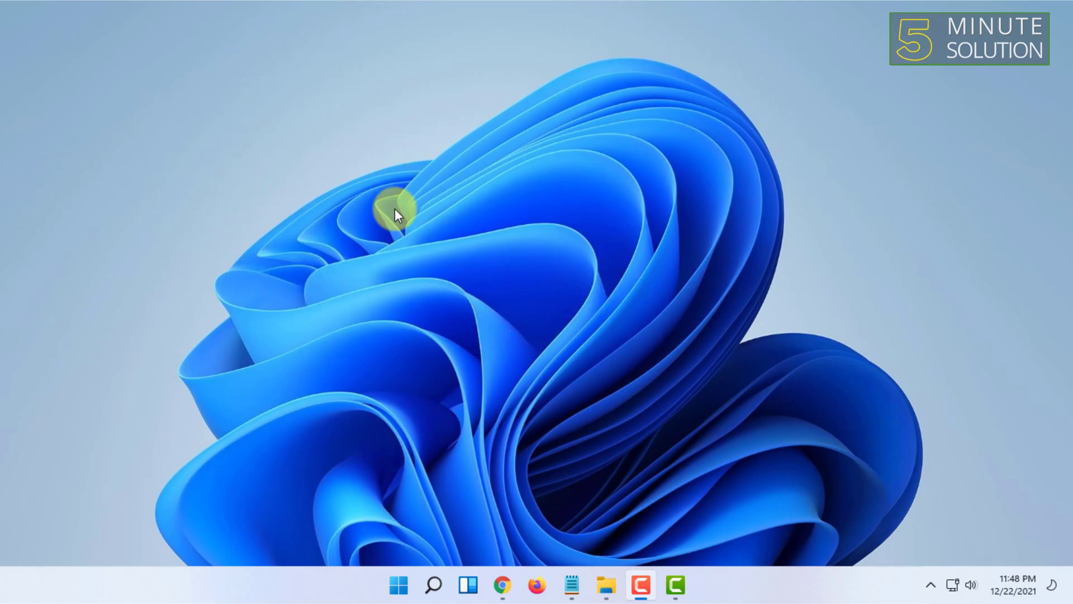
mouse_move(847, 280)
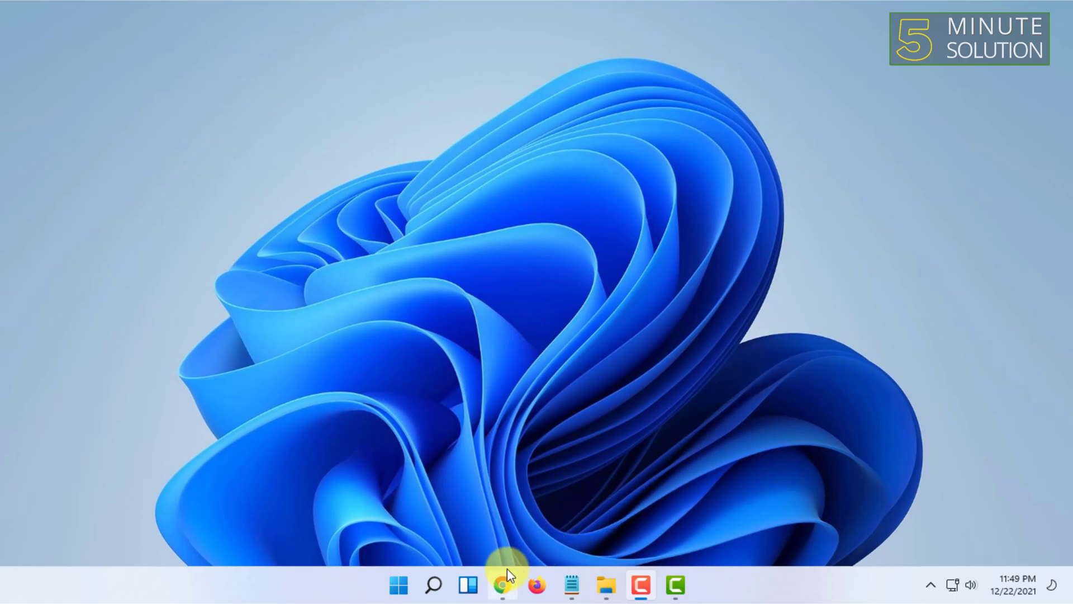
click(499, 584)
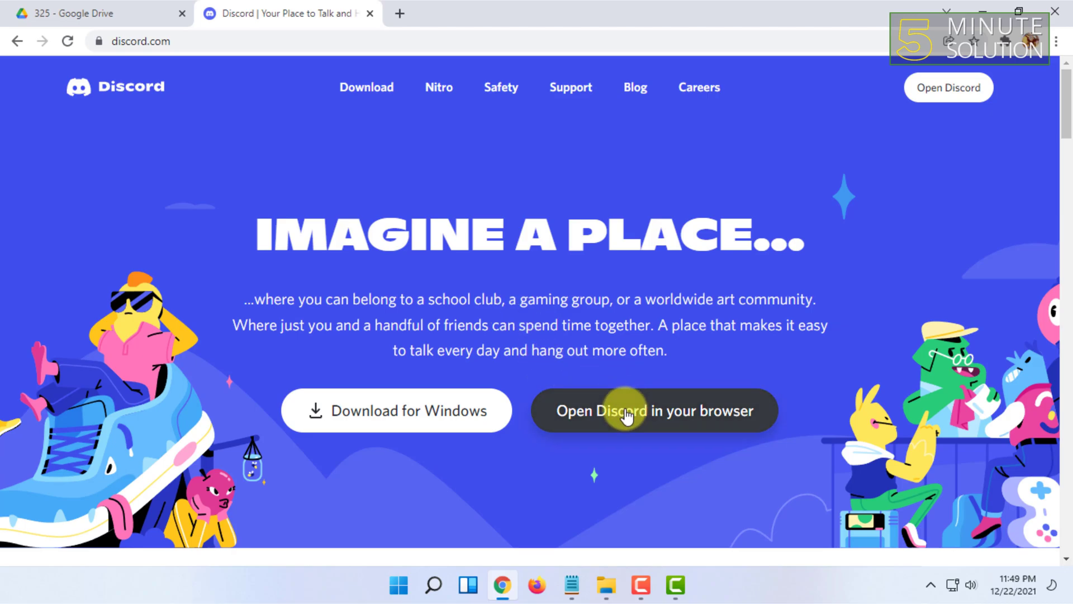
click(628, 410)
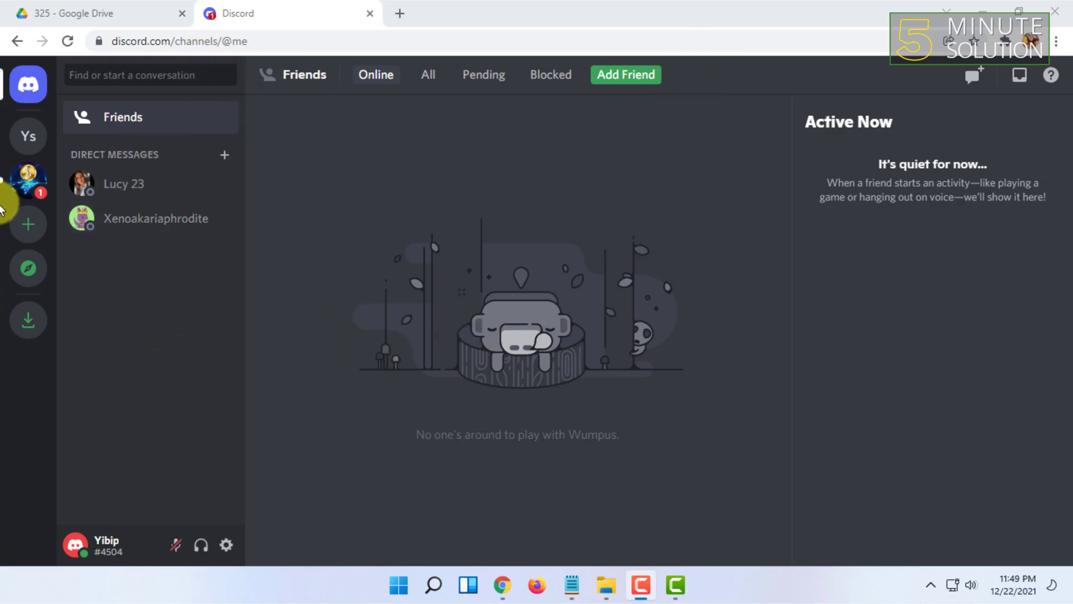
mouse_move(770, 236)
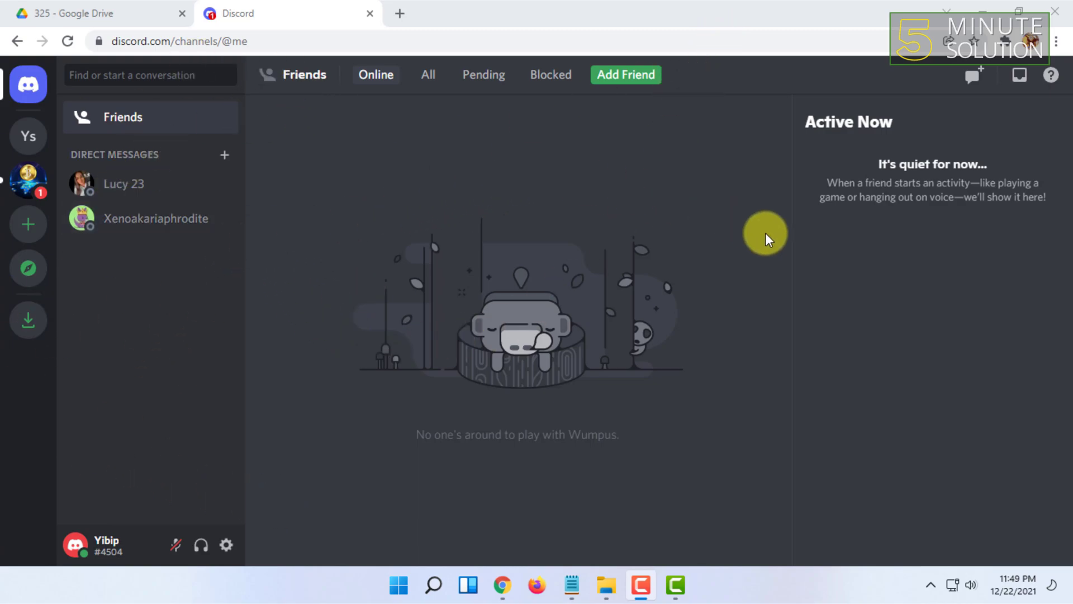
mouse_move(850, 479)
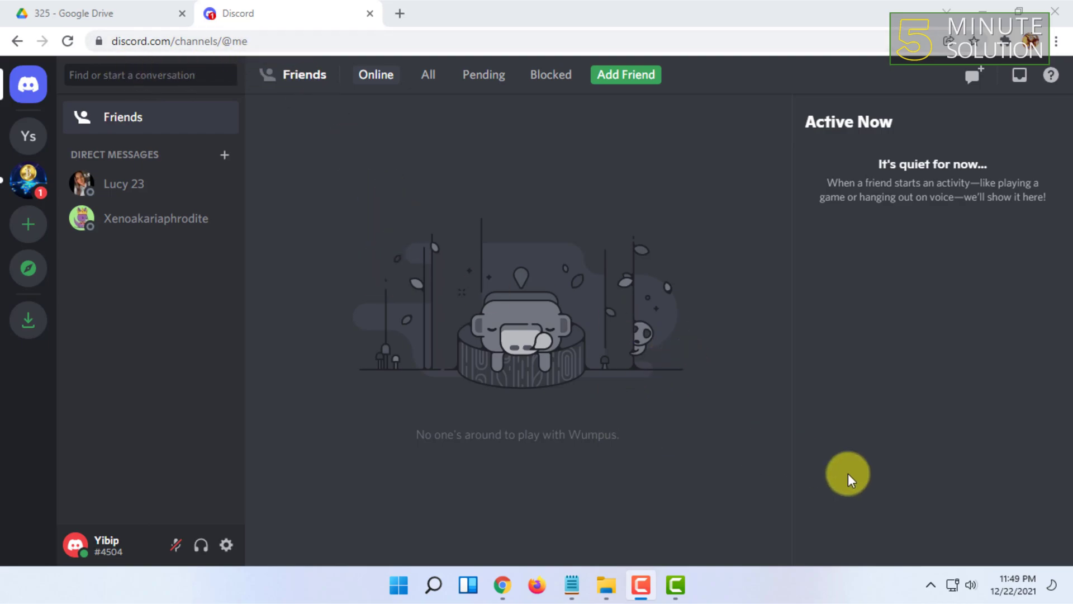
mouse_move(251, 177)
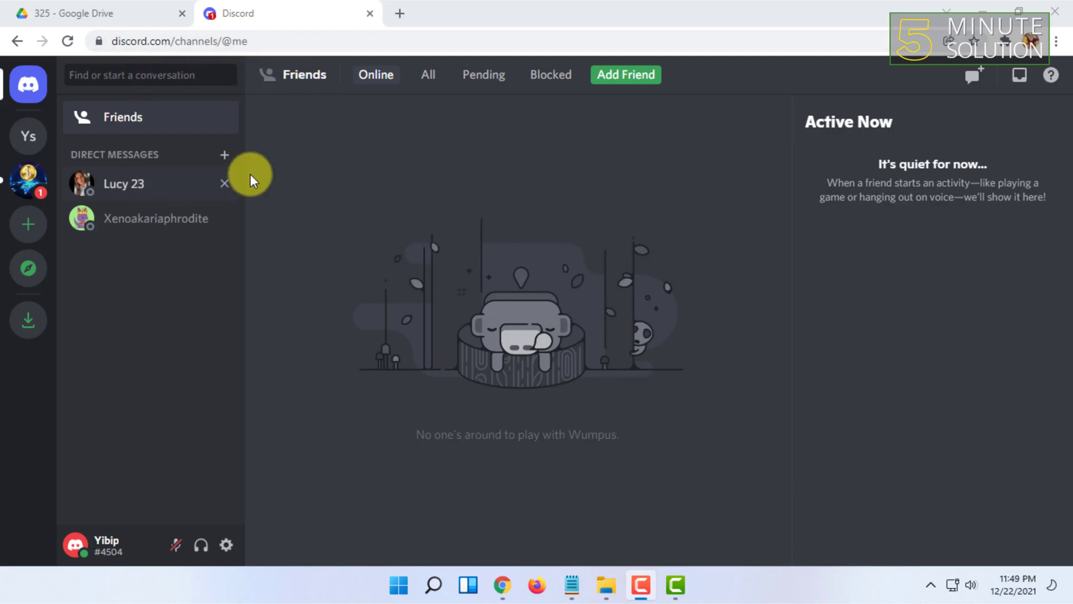
mouse_move(176, 221)
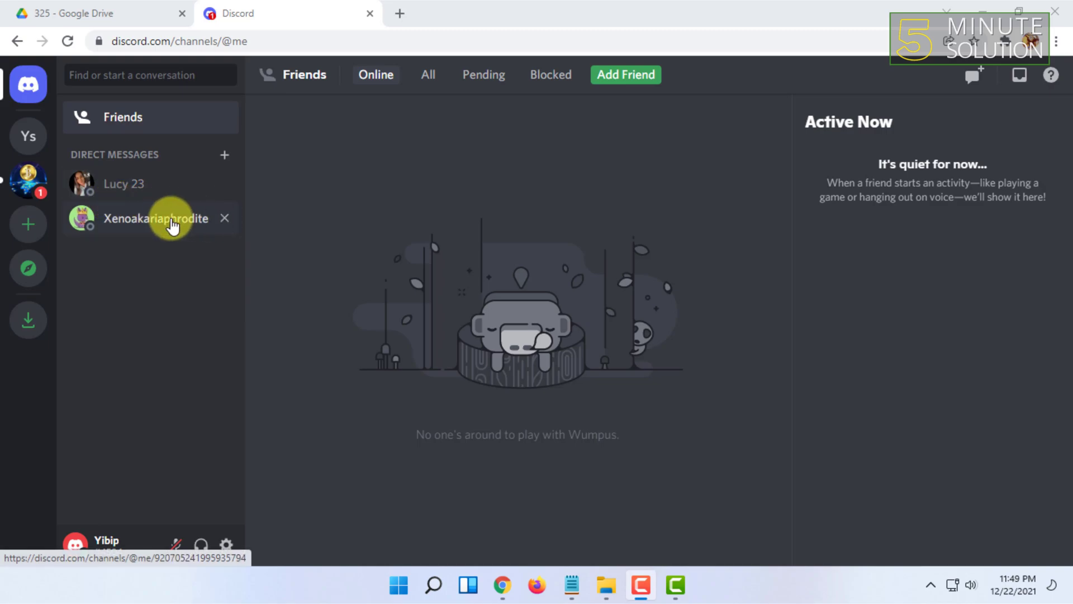
mouse_move(122, 163)
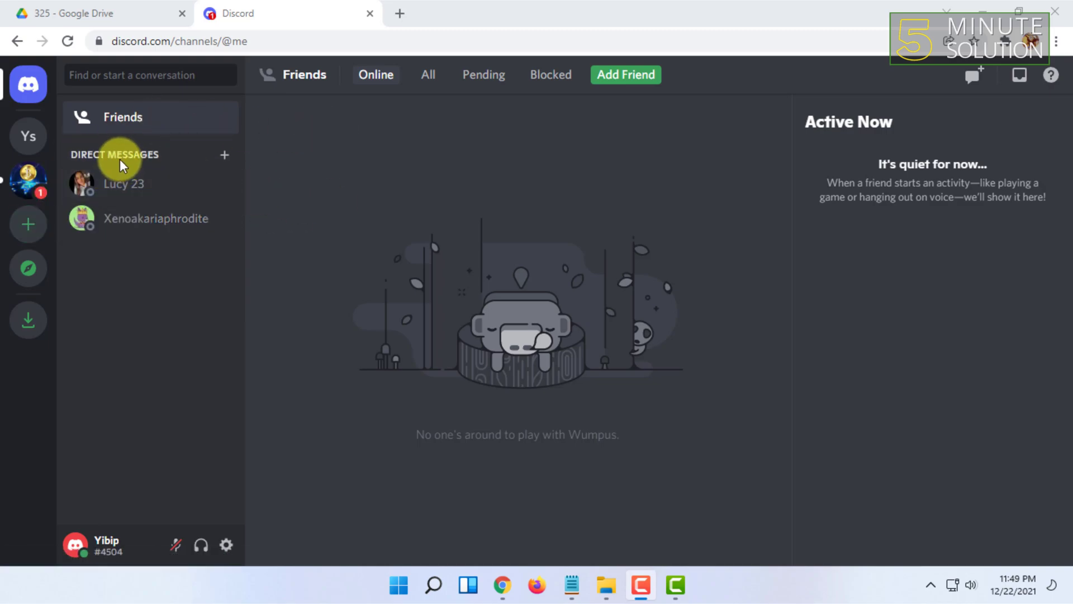
mouse_move(535, 180)
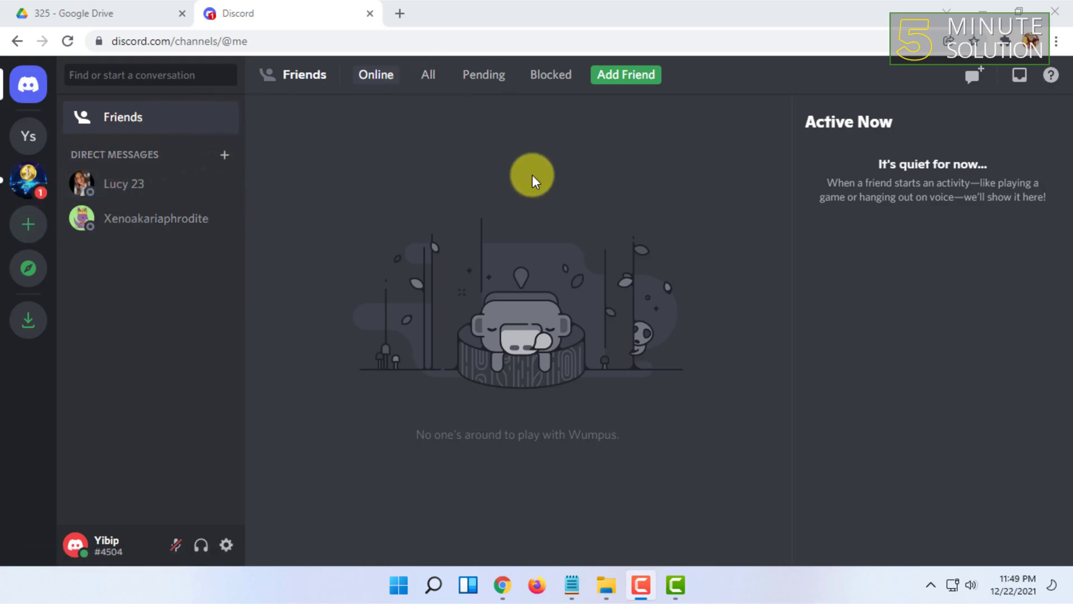
mouse_move(462, 23)
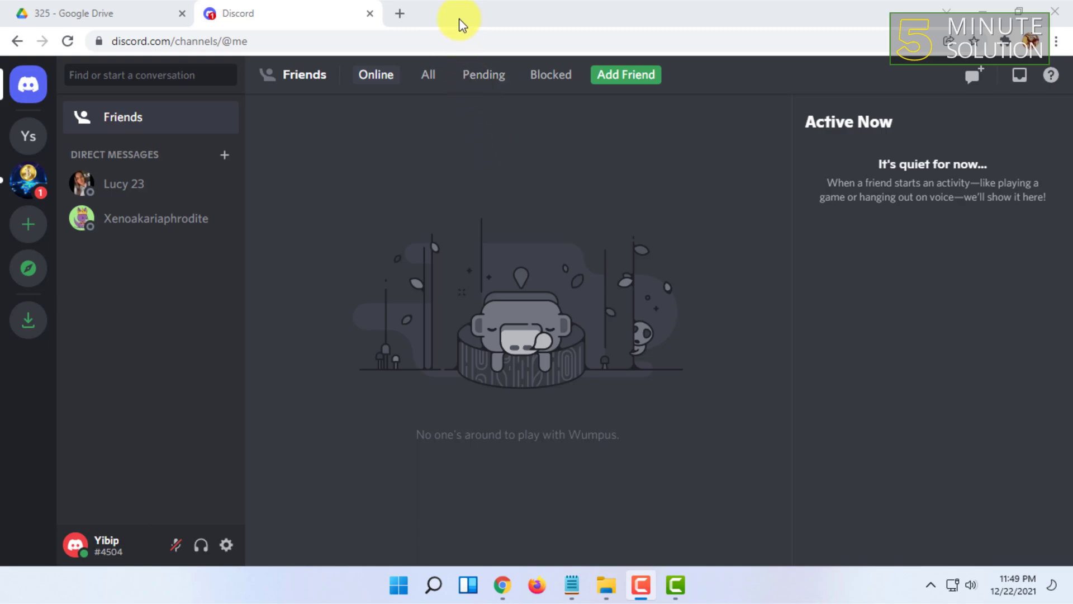
mouse_move(88, 324)
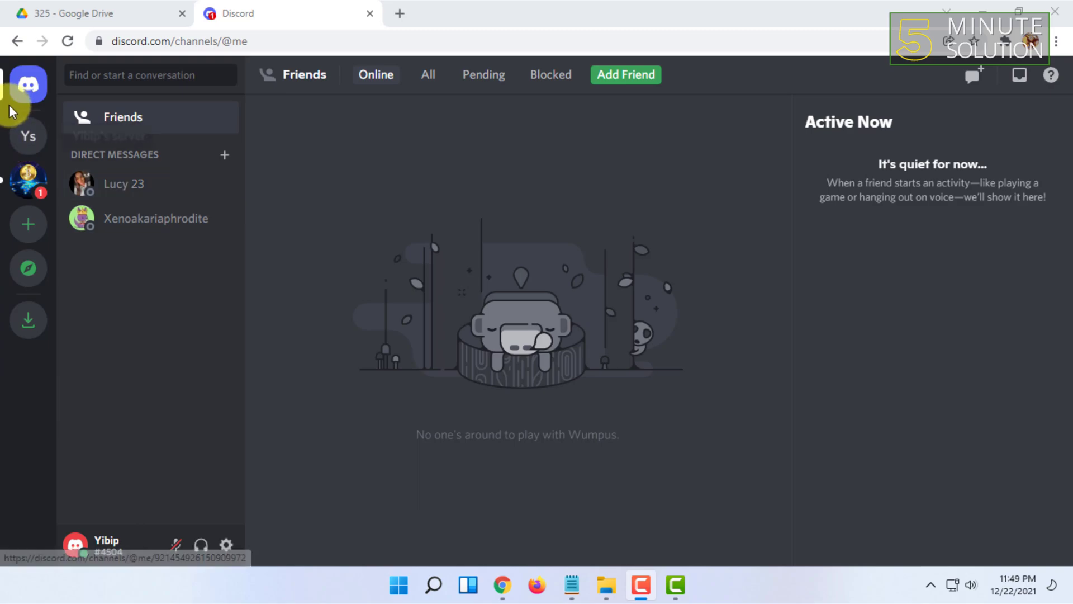
mouse_move(106, 544)
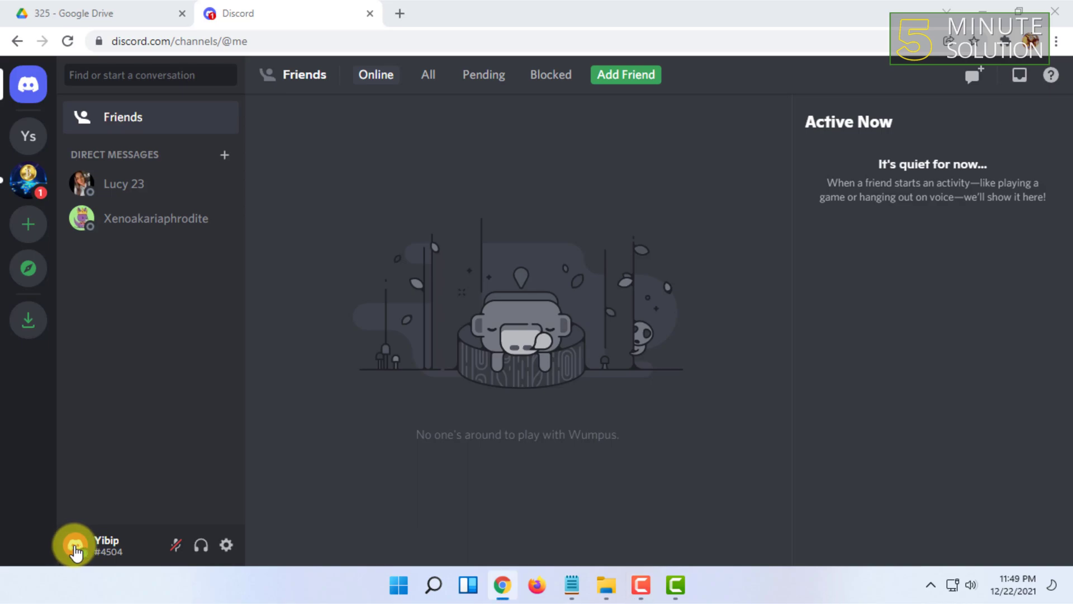
click(73, 545)
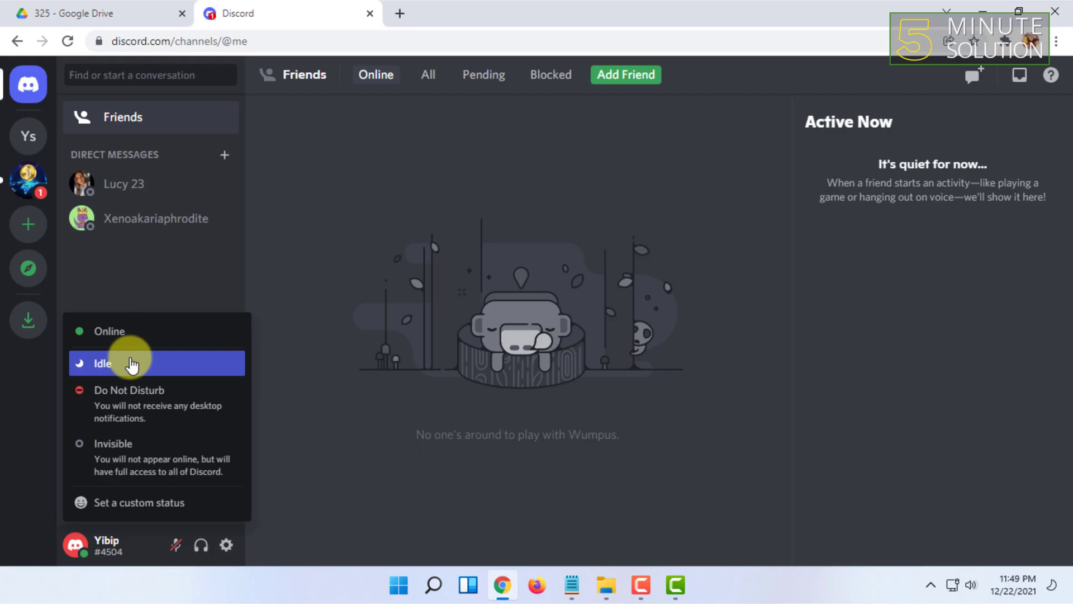
mouse_move(196, 466)
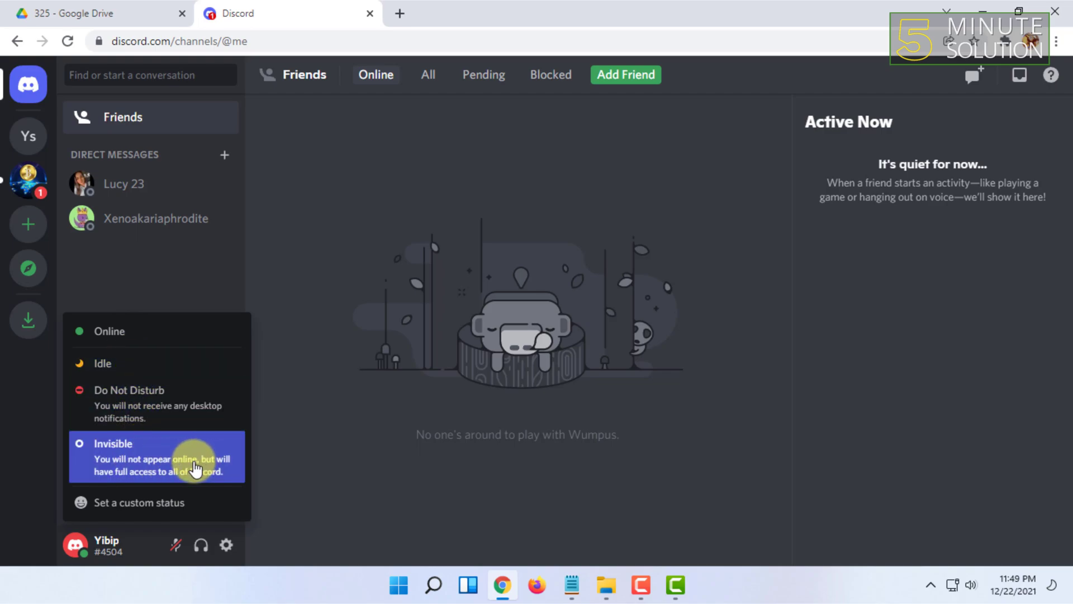
mouse_move(117, 482)
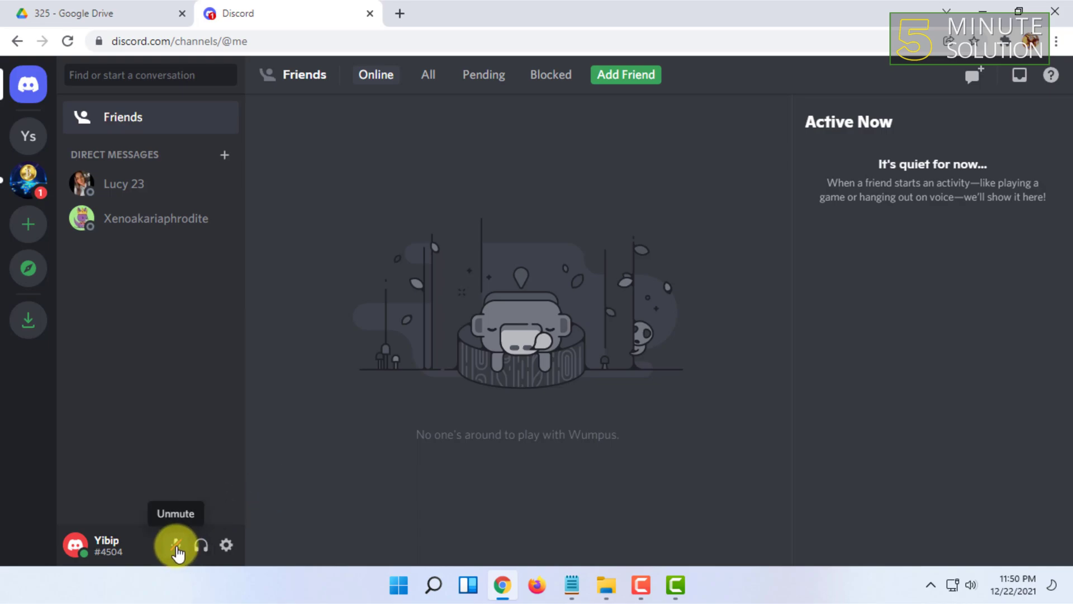
mouse_move(200, 547)
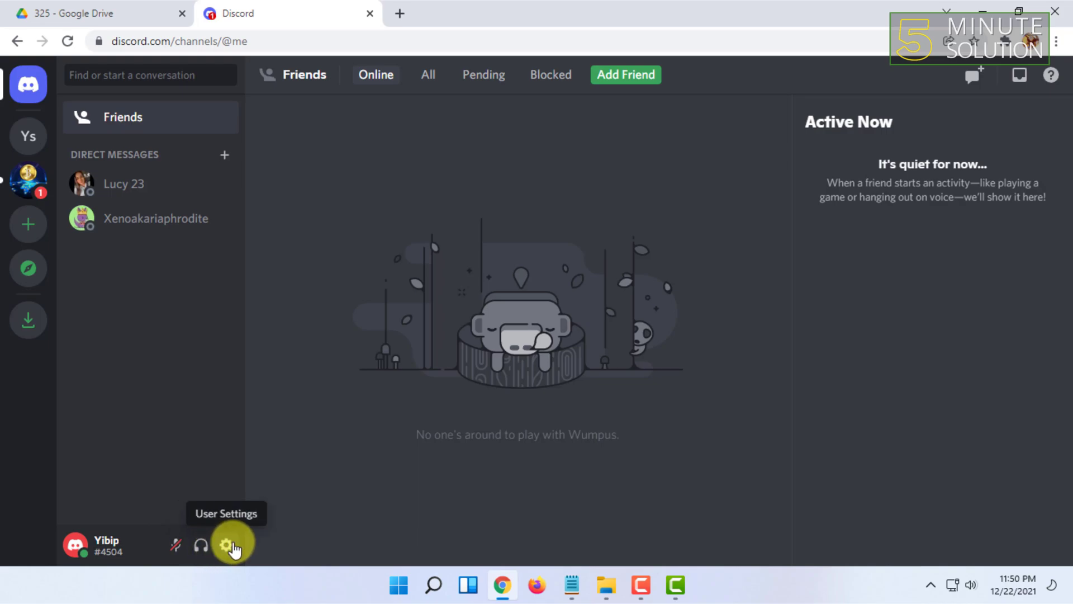
mouse_move(220, 546)
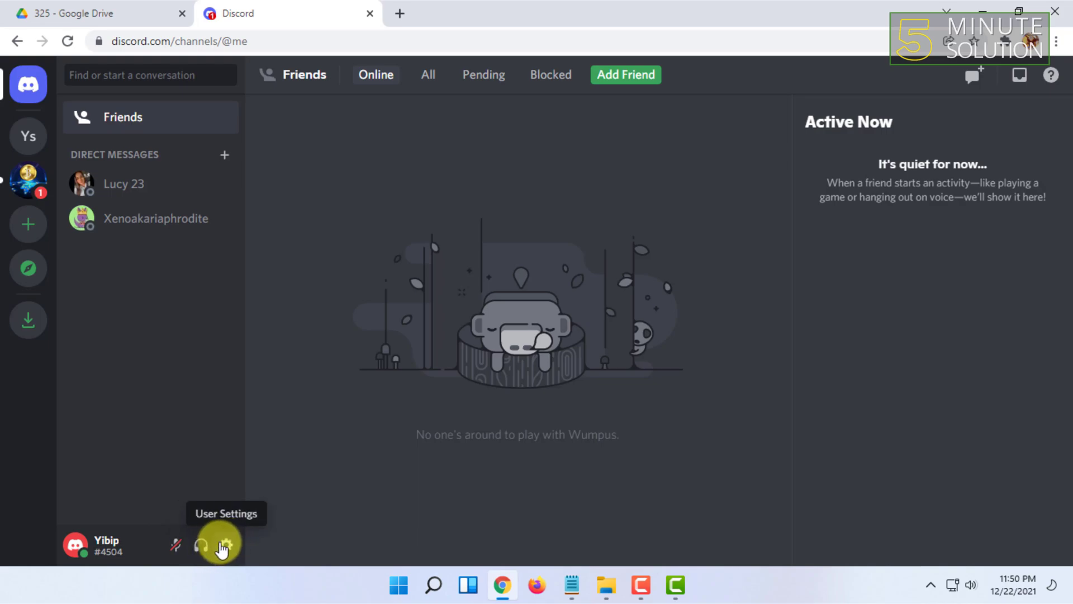
click(227, 542)
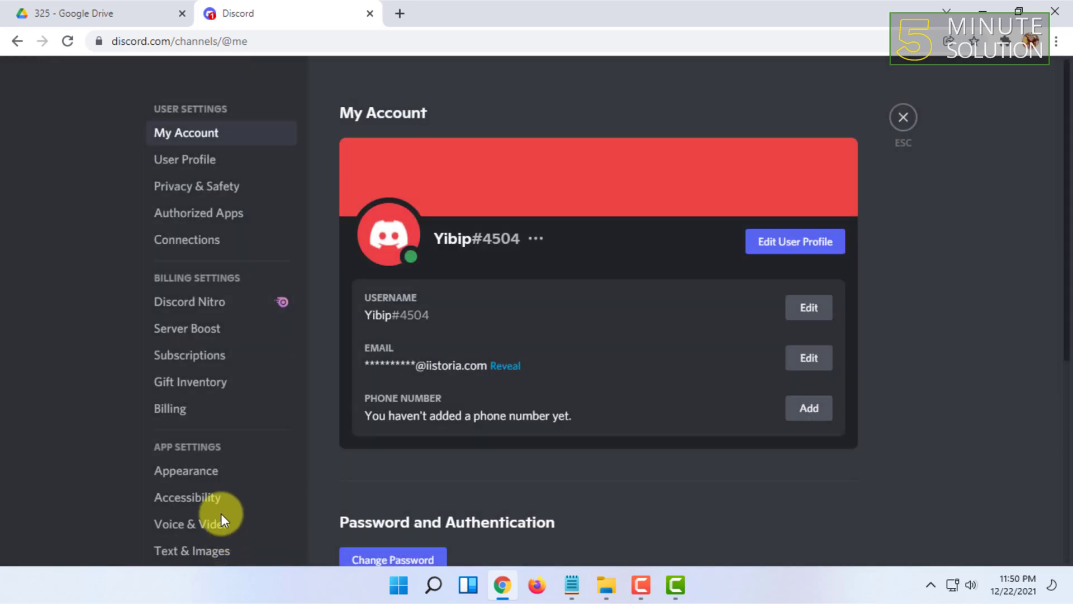
scroll(down, 3)
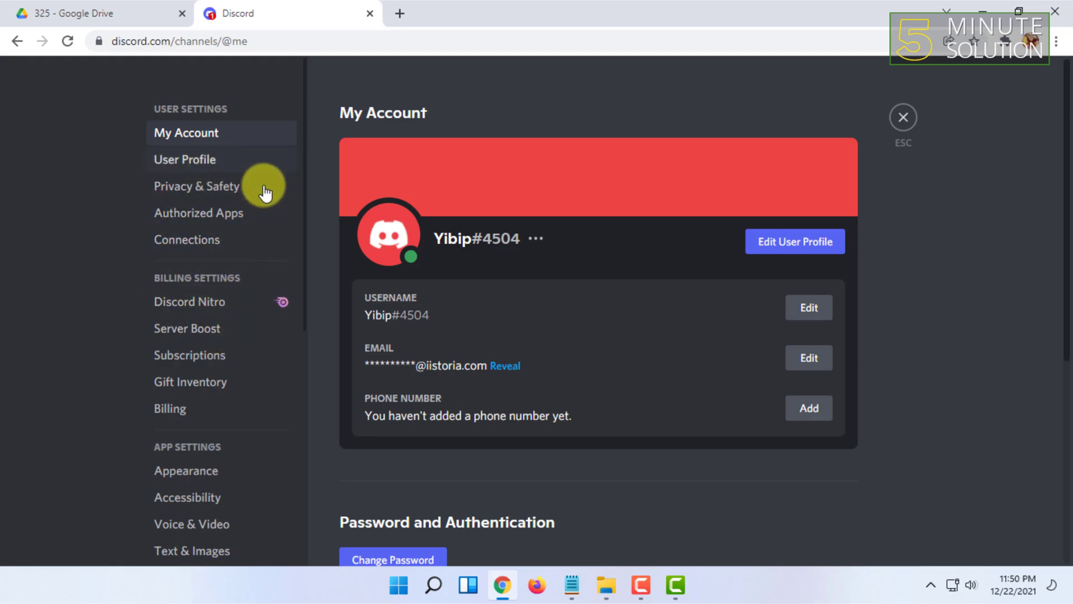
mouse_move(755, 383)
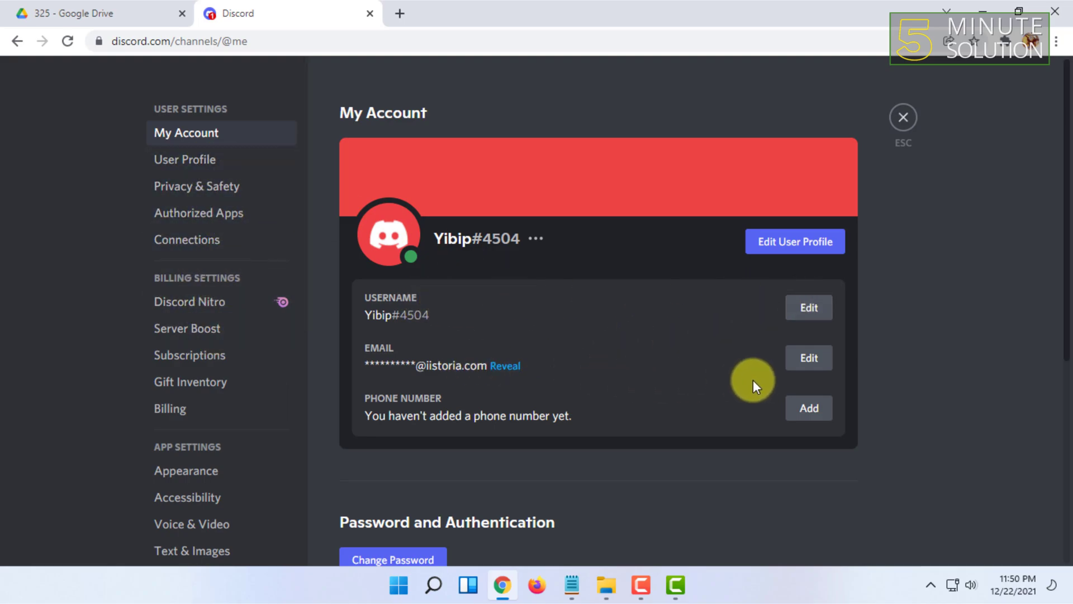
scroll(down, 3)
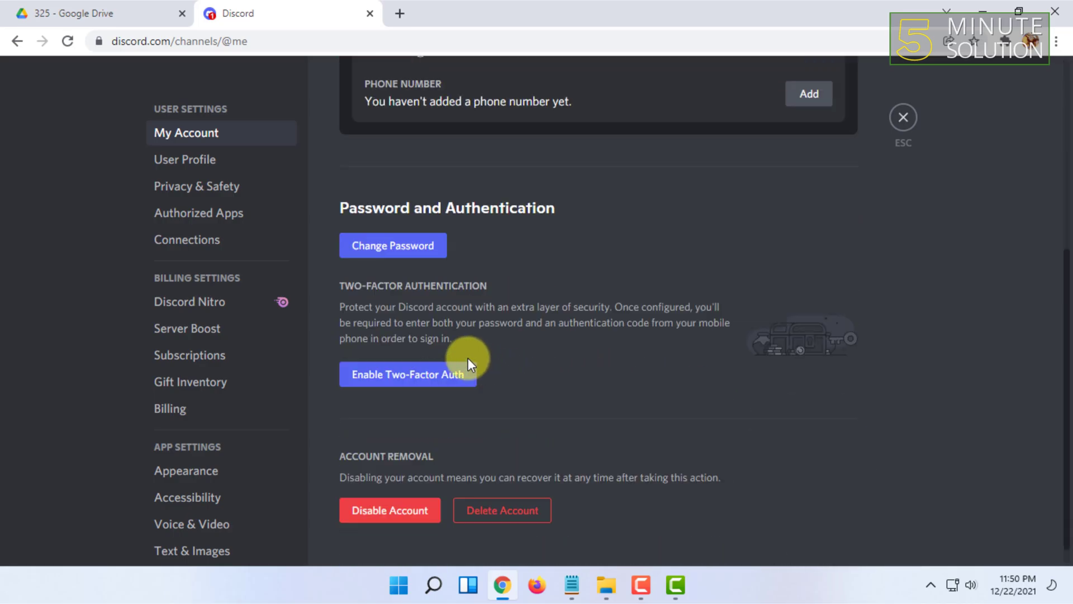
mouse_move(420, 248)
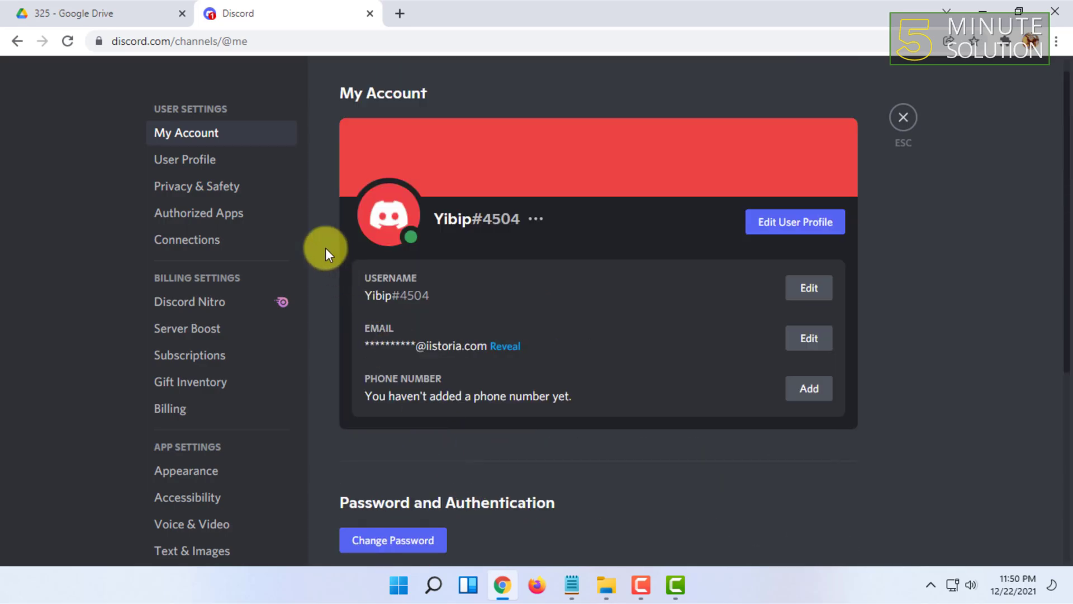
Step: Open User Profile settings and scroll through avatar, profile colour, banner and About Me
click(184, 159)
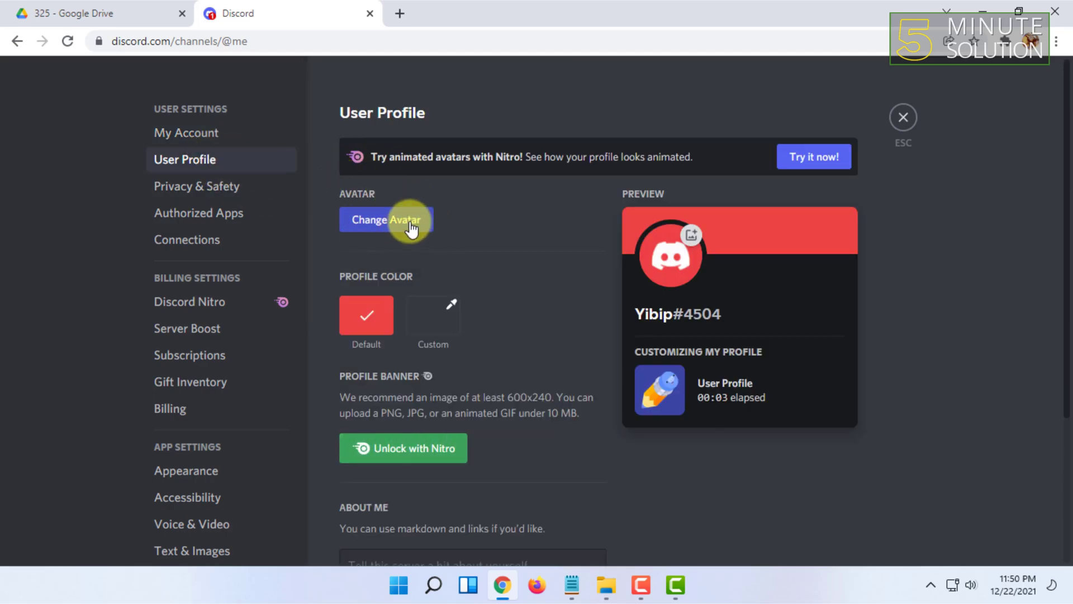
scroll(down, 3)
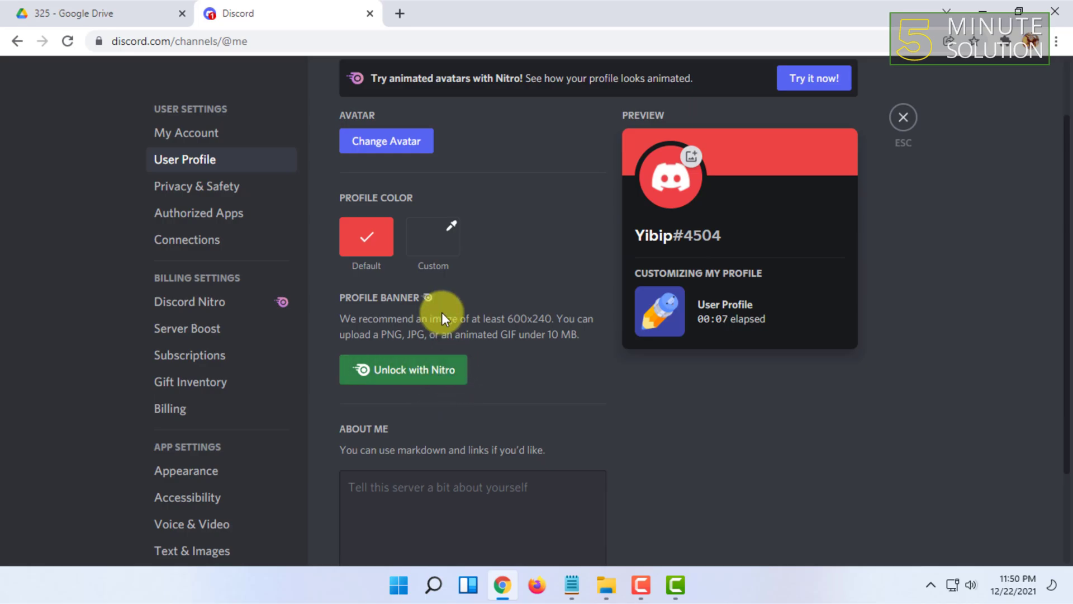
scroll(down, 3)
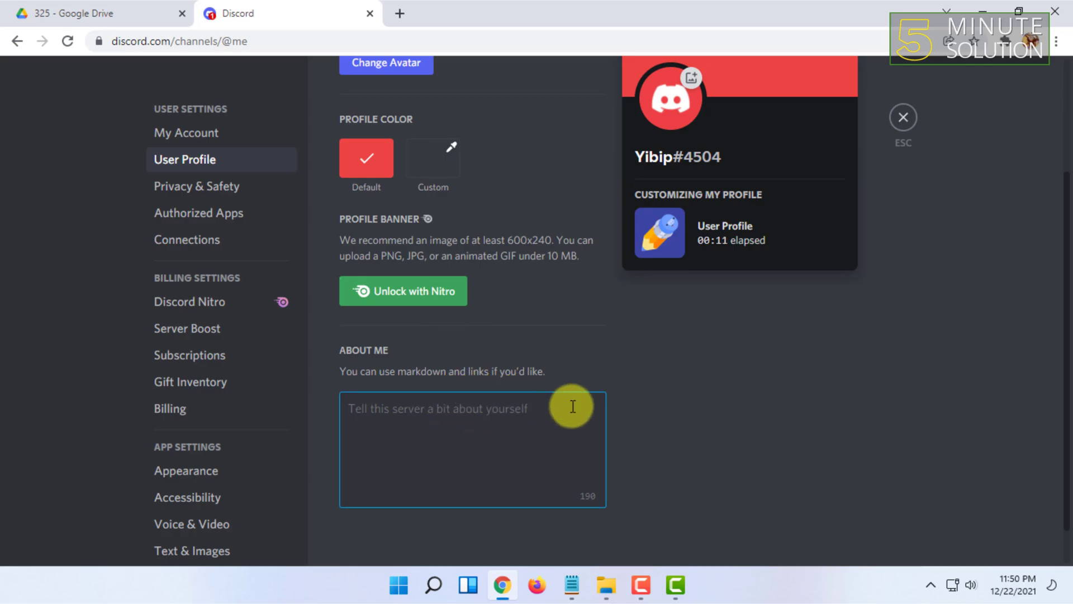
scroll(down, 3)
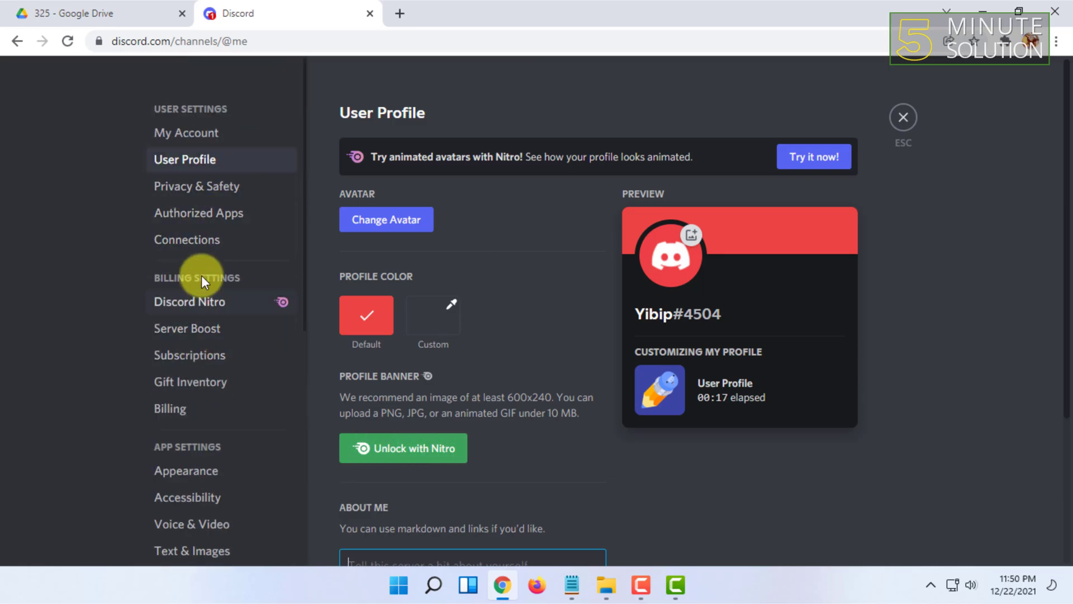
scroll(down, 3)
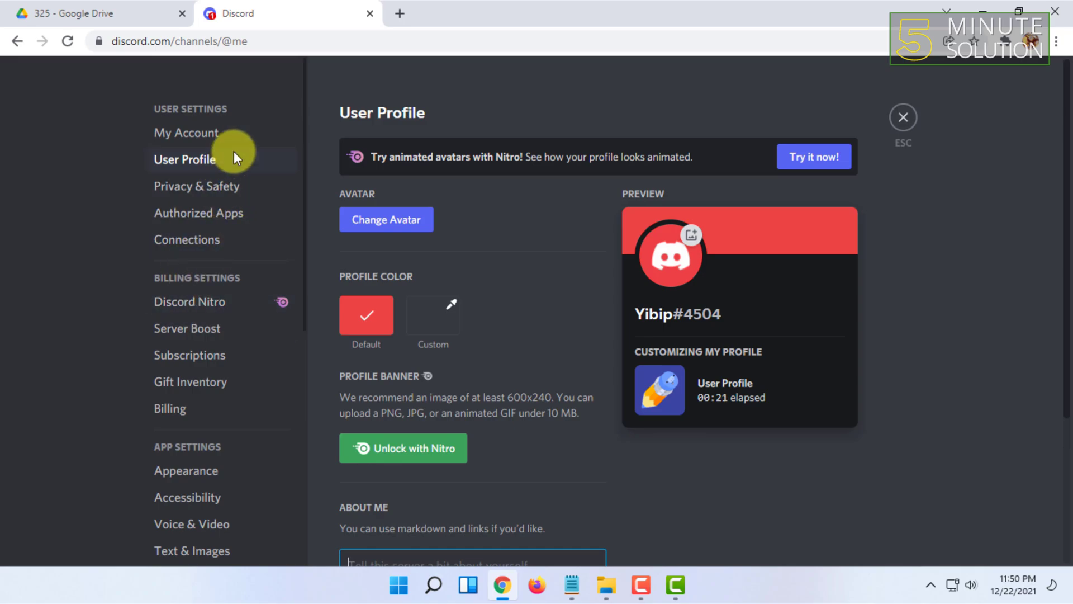
mouse_move(205, 228)
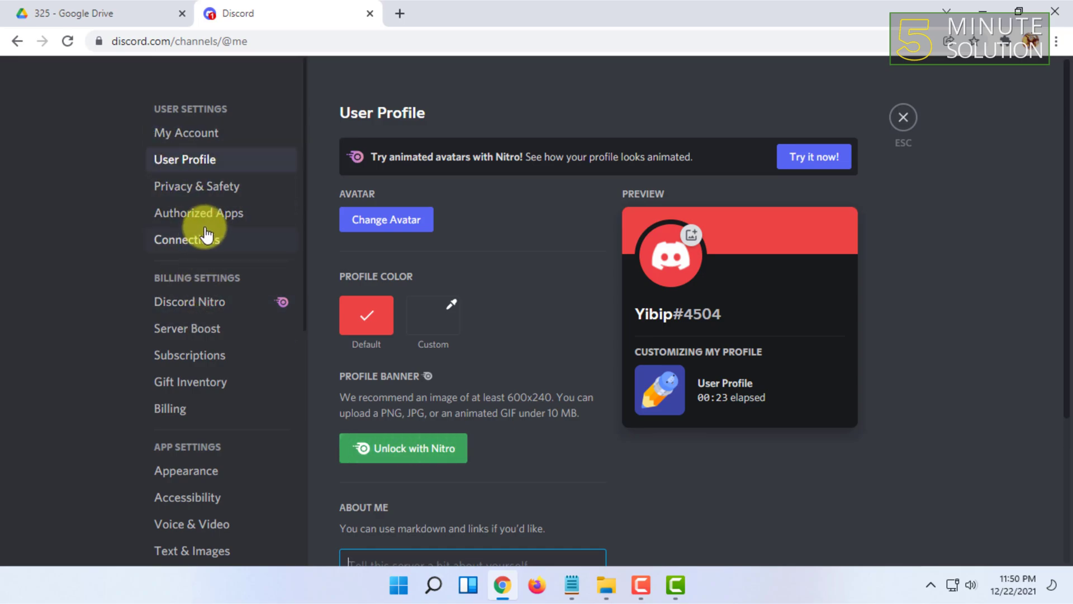
mouse_move(899, 115)
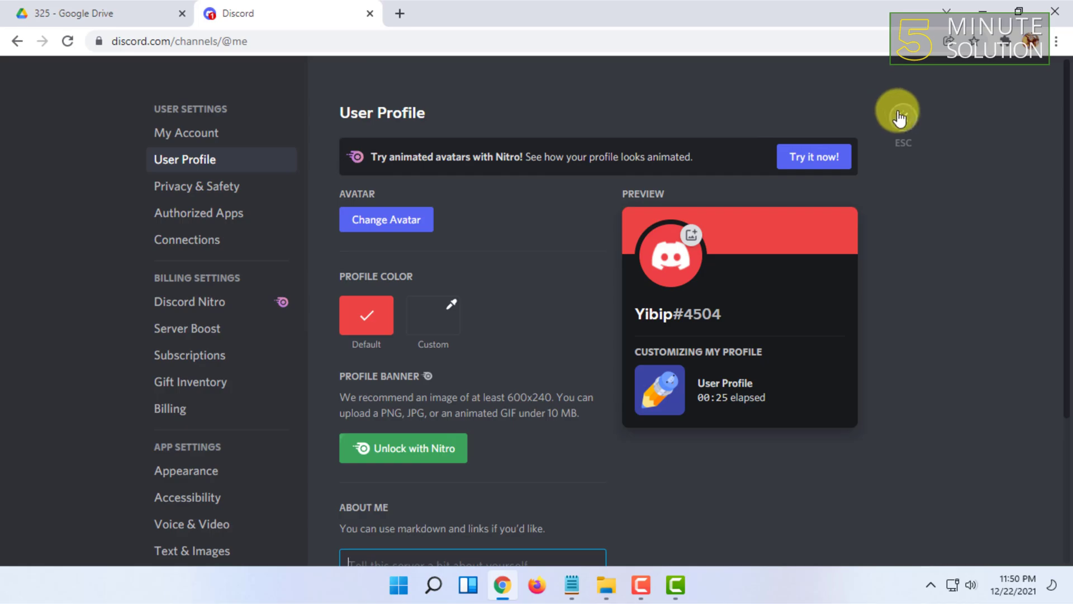
Step: Close user settings and bring up the Select Friends dialog for a new group DM
click(900, 110)
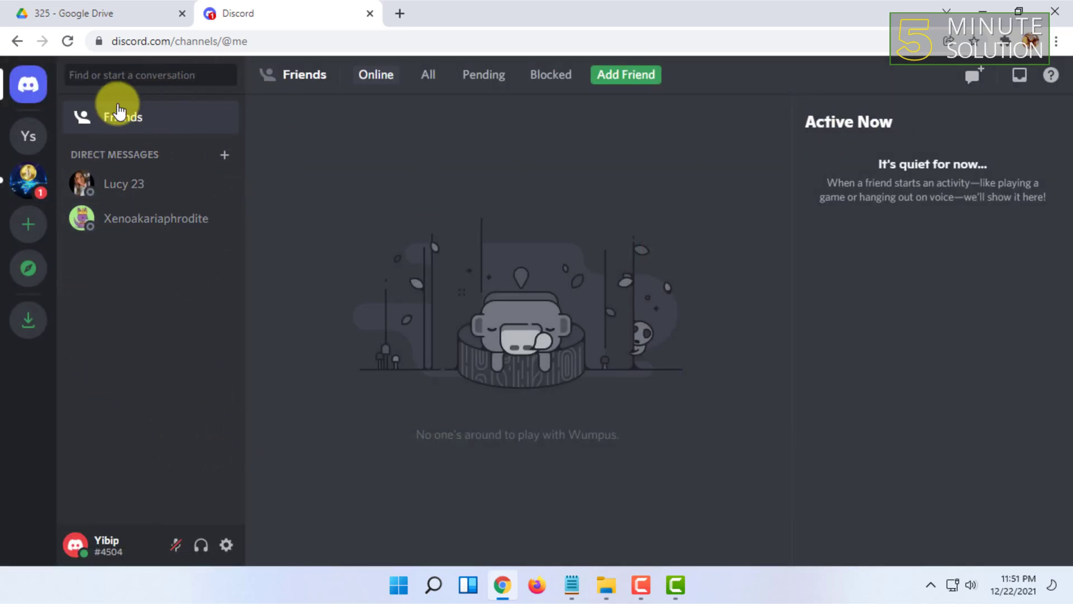
click(224, 155)
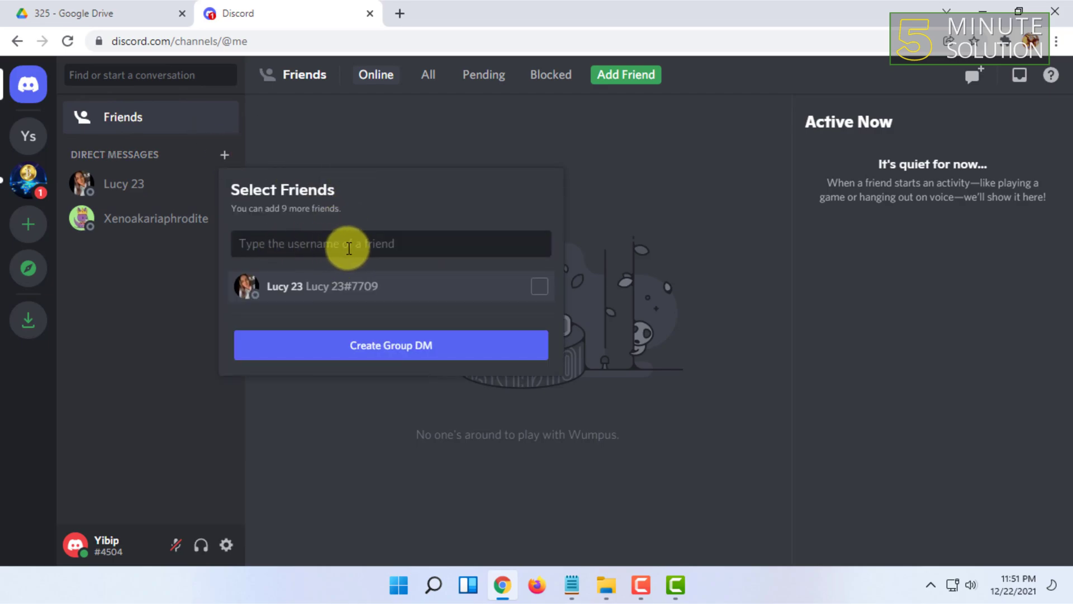
mouse_move(407, 243)
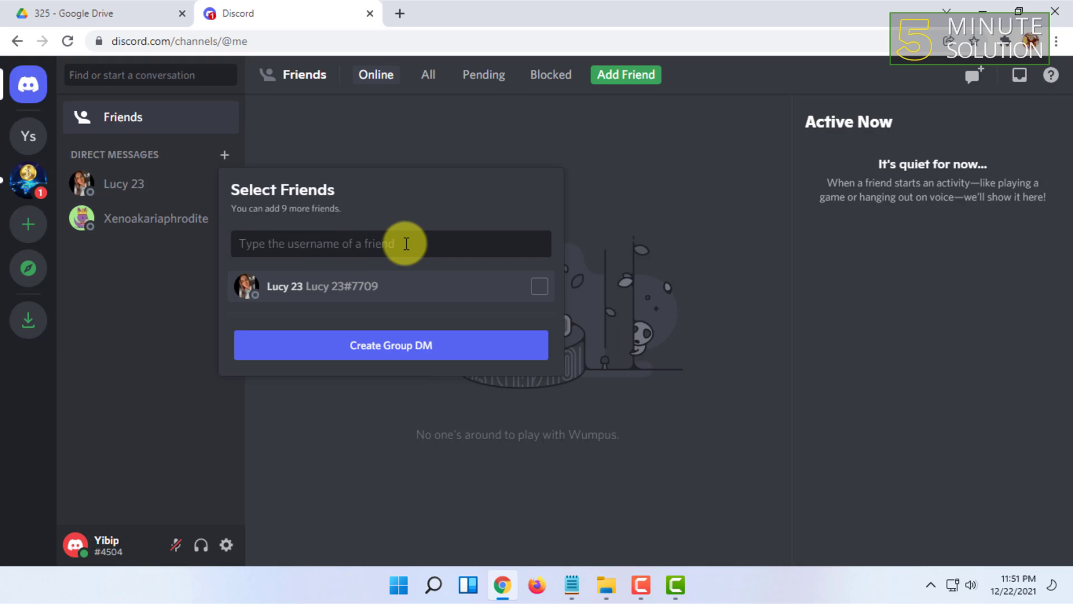
mouse_move(342, 239)
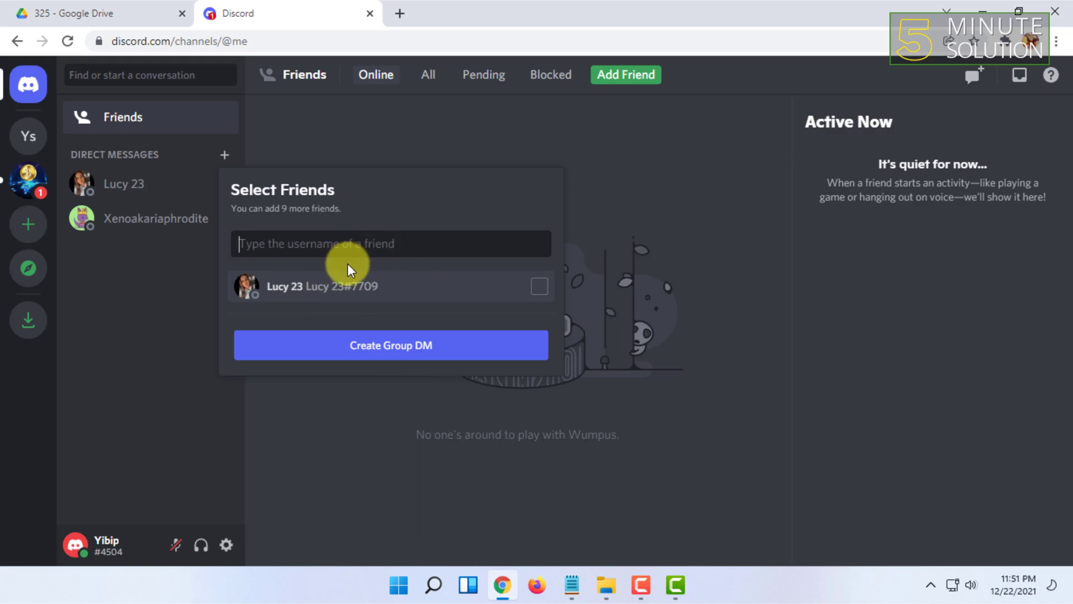
mouse_move(362, 249)
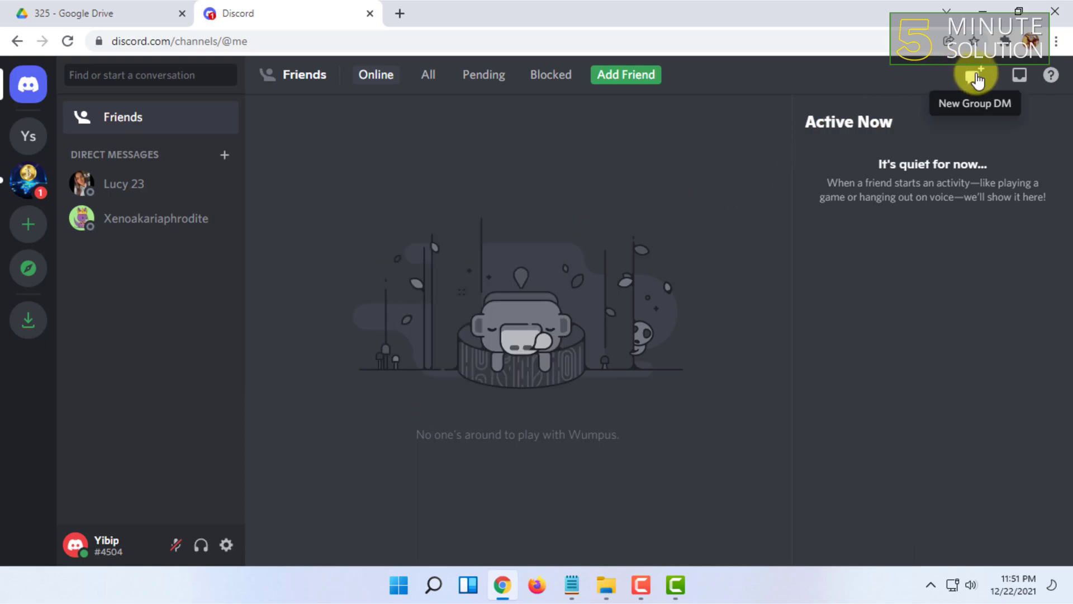
mouse_move(994, 84)
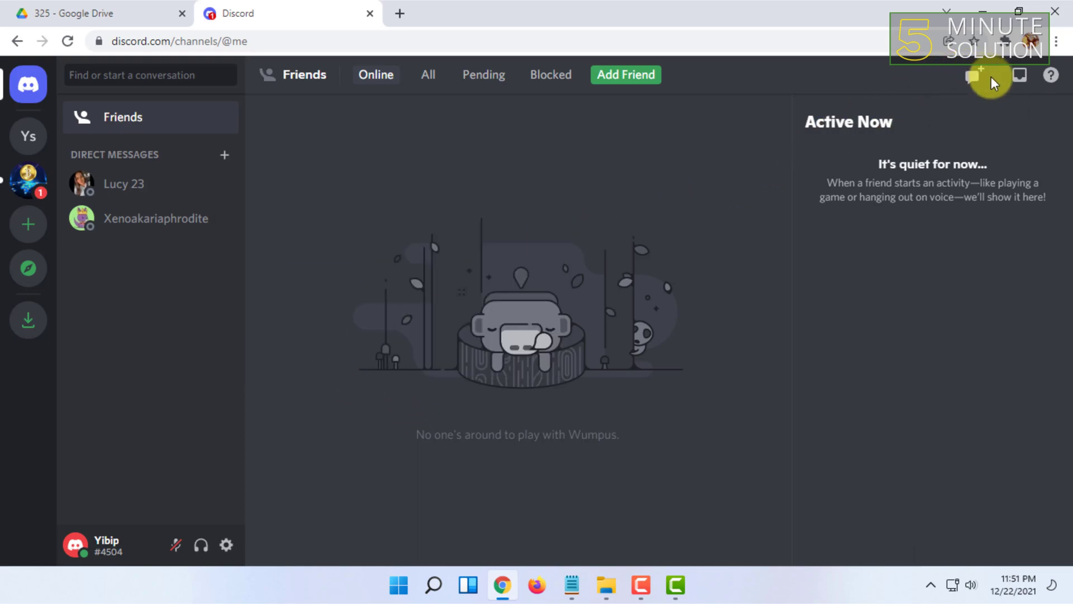
mouse_move(977, 77)
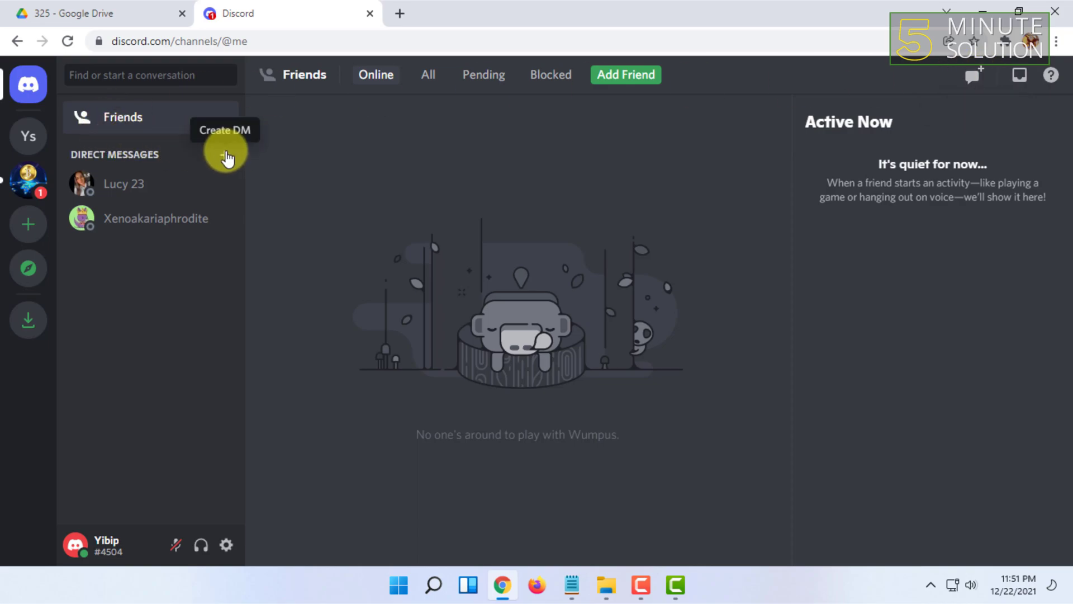
mouse_move(1050, 76)
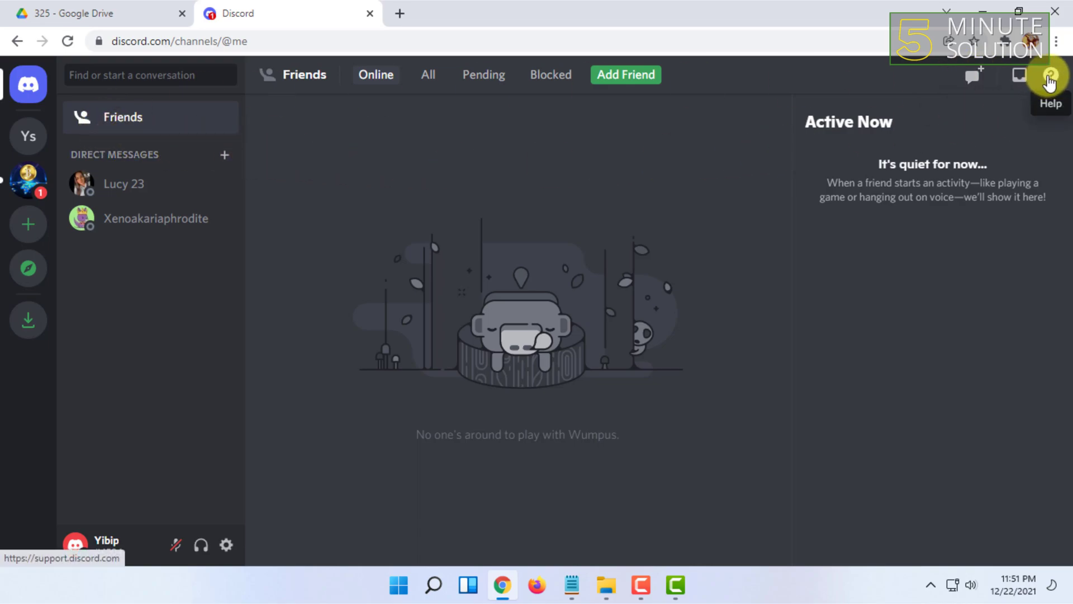
mouse_move(1017, 79)
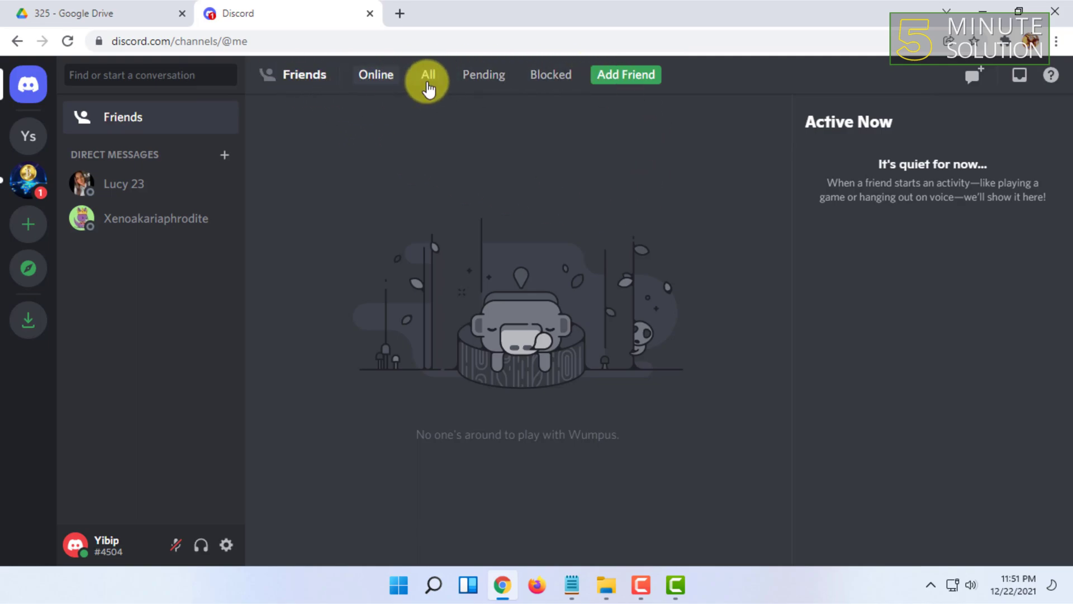
Step: View the All friends list and the Pending friend requests tab
click(427, 75)
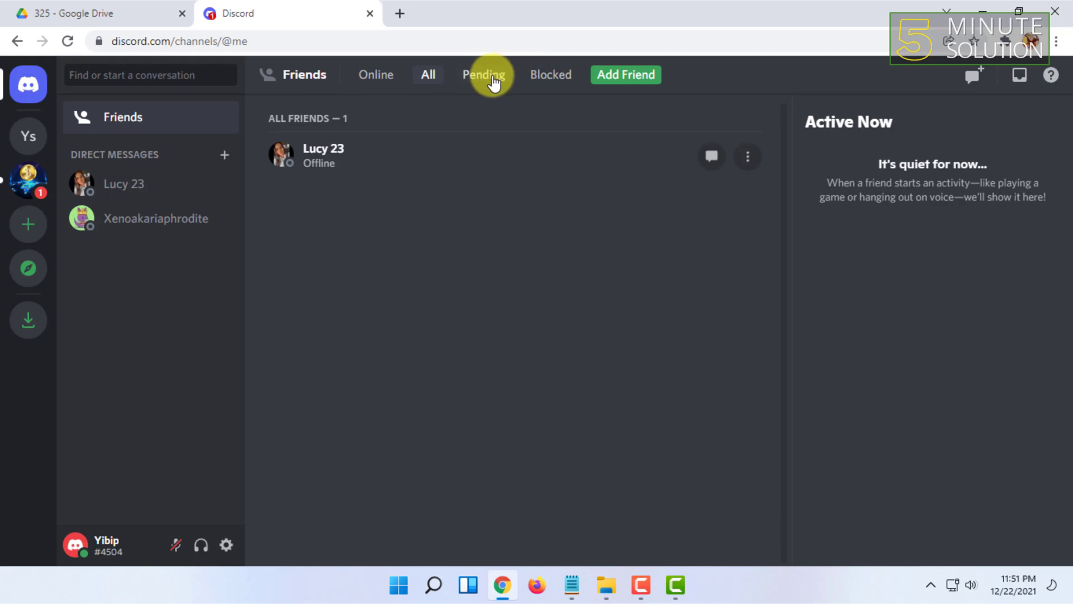
click(550, 75)
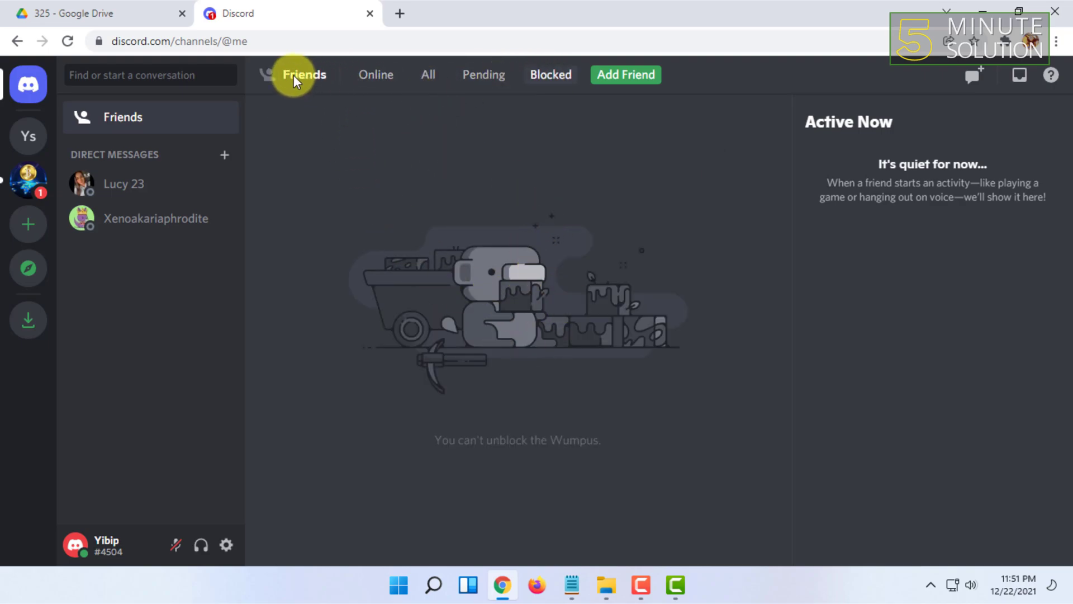
mouse_move(31, 87)
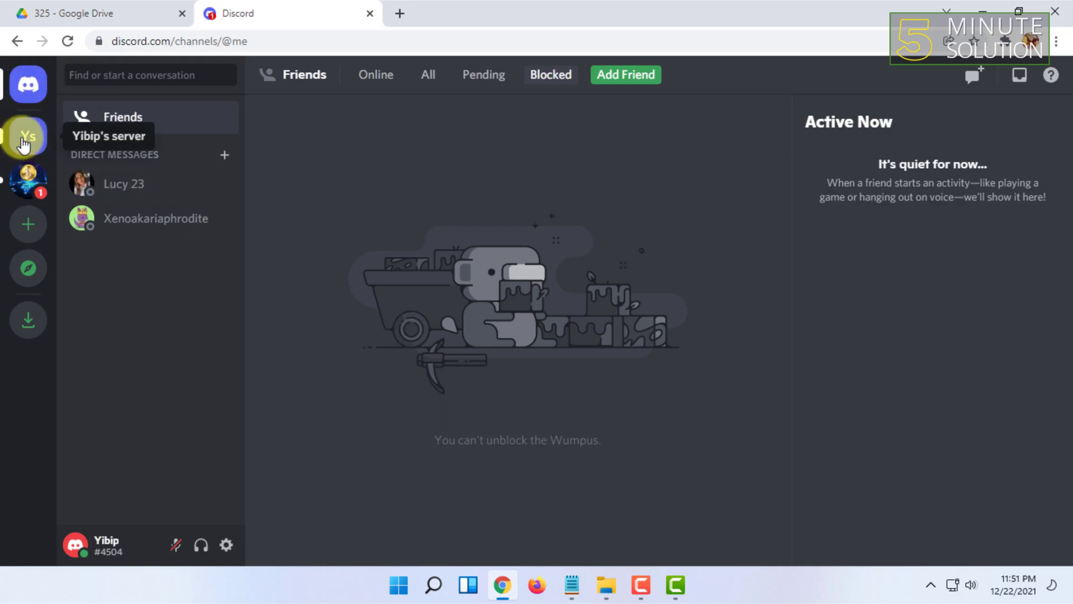
Step: Visit Yibip's own server, then enter World Wide Crypto's welkom channel
click(29, 136)
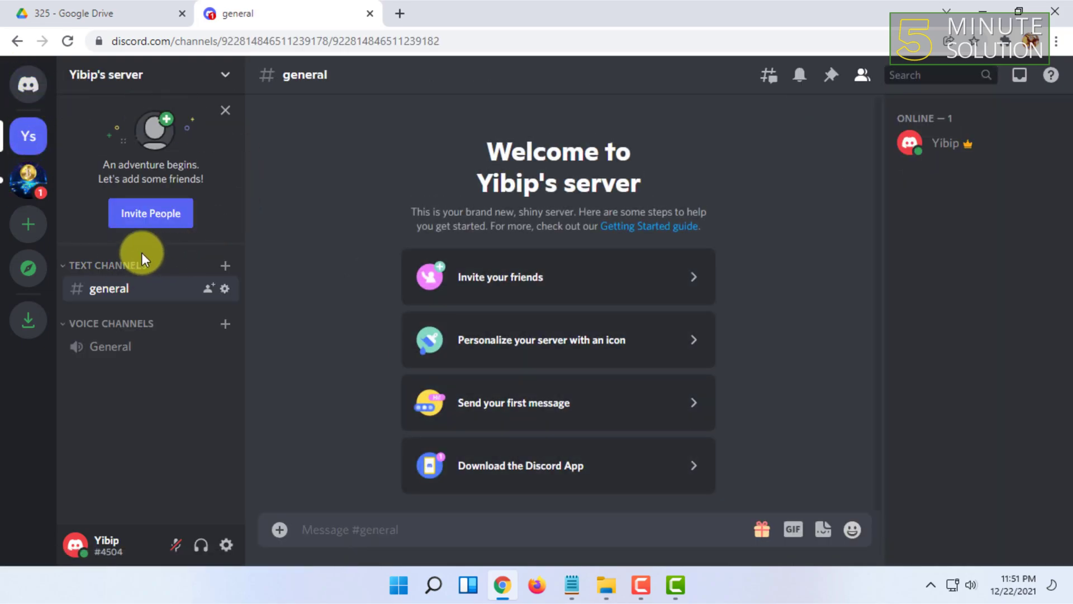
click(28, 180)
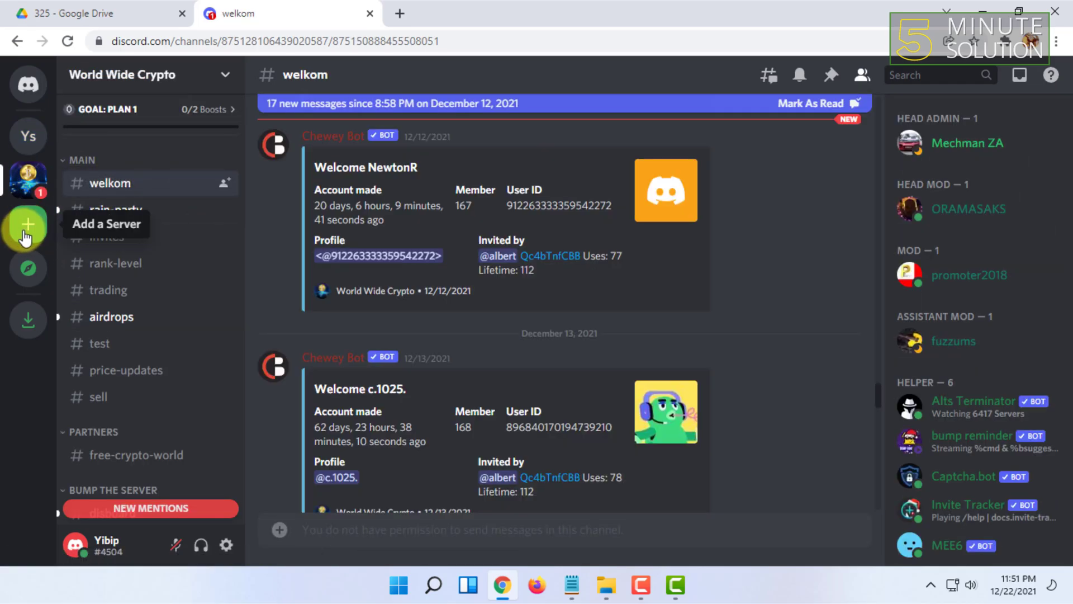
mouse_move(27, 276)
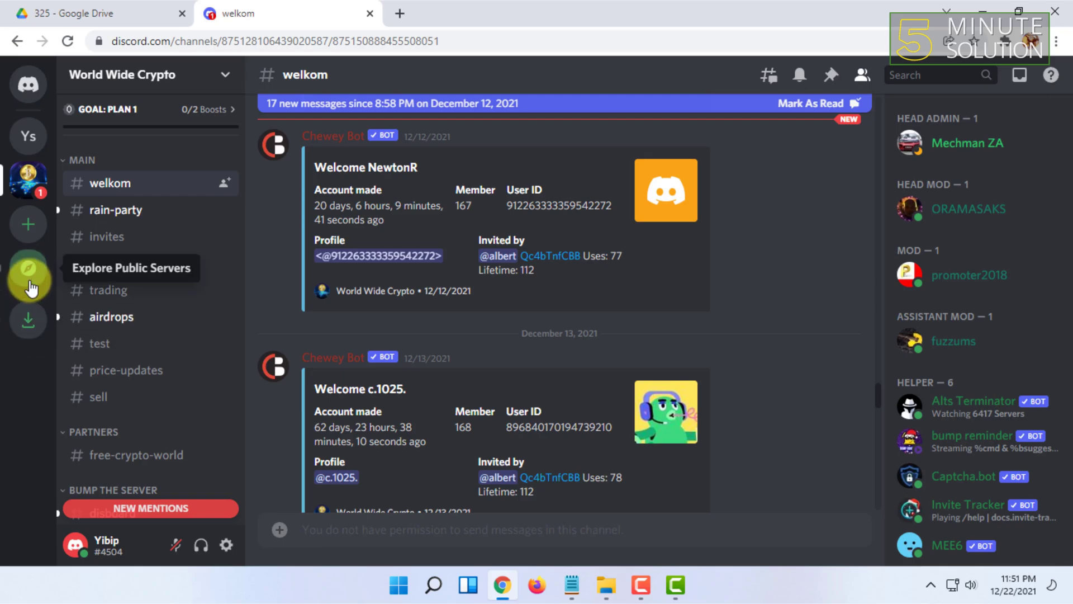
Step: Browse server Discovery: Lofi Girl, Music and Education communities, then start creating a server
click(27, 271)
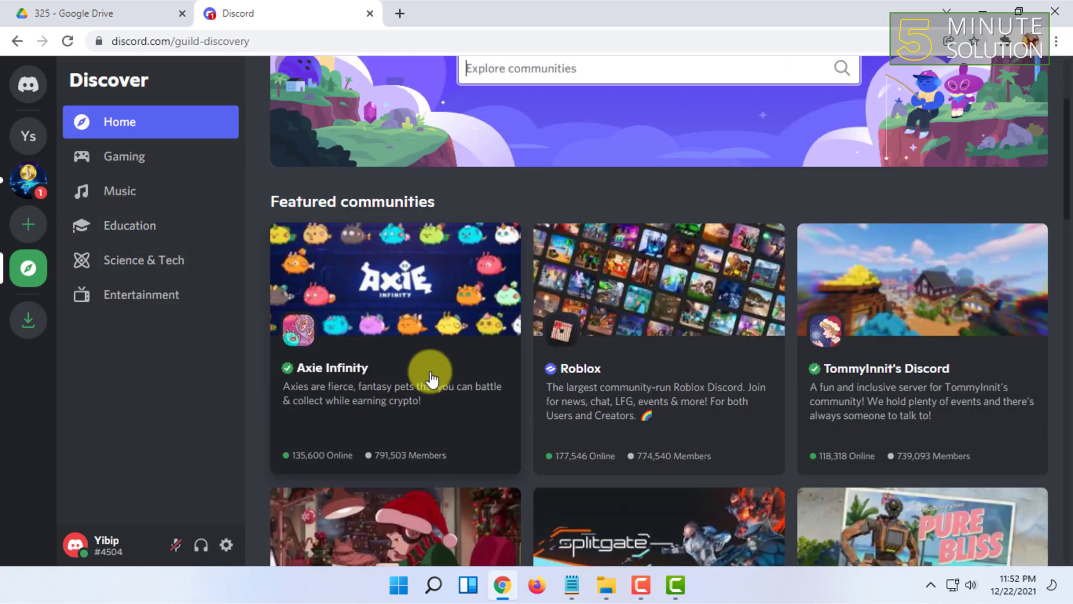
scroll(down, 3)
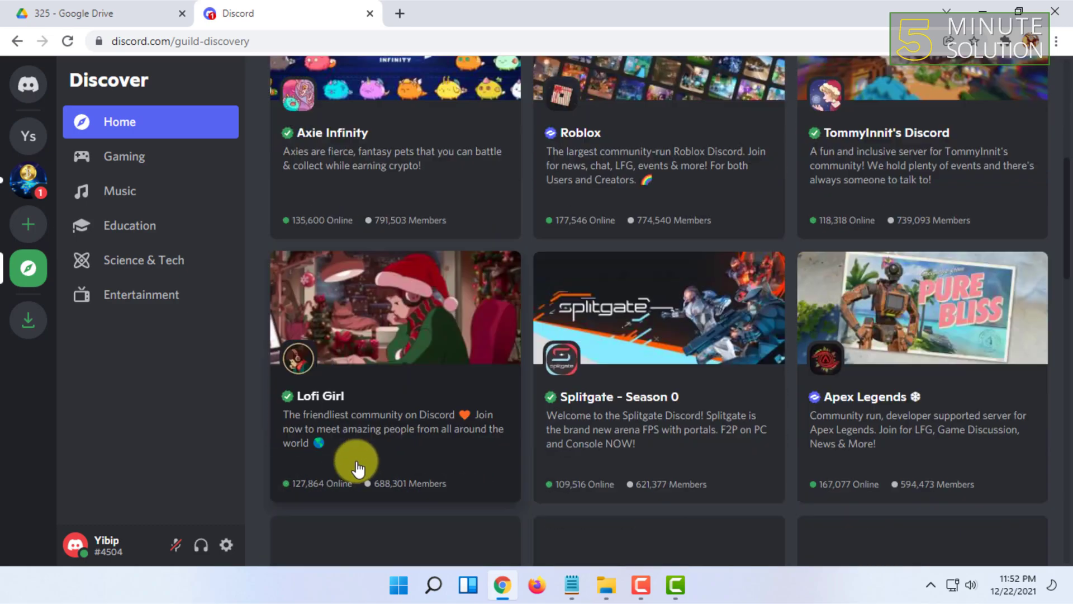
click(124, 156)
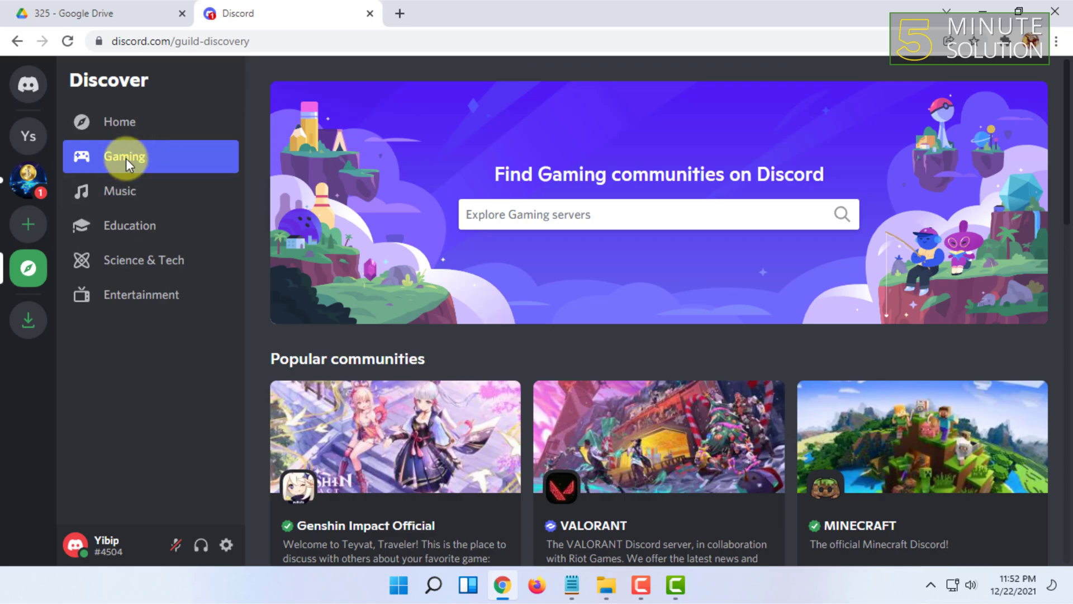
click(119, 190)
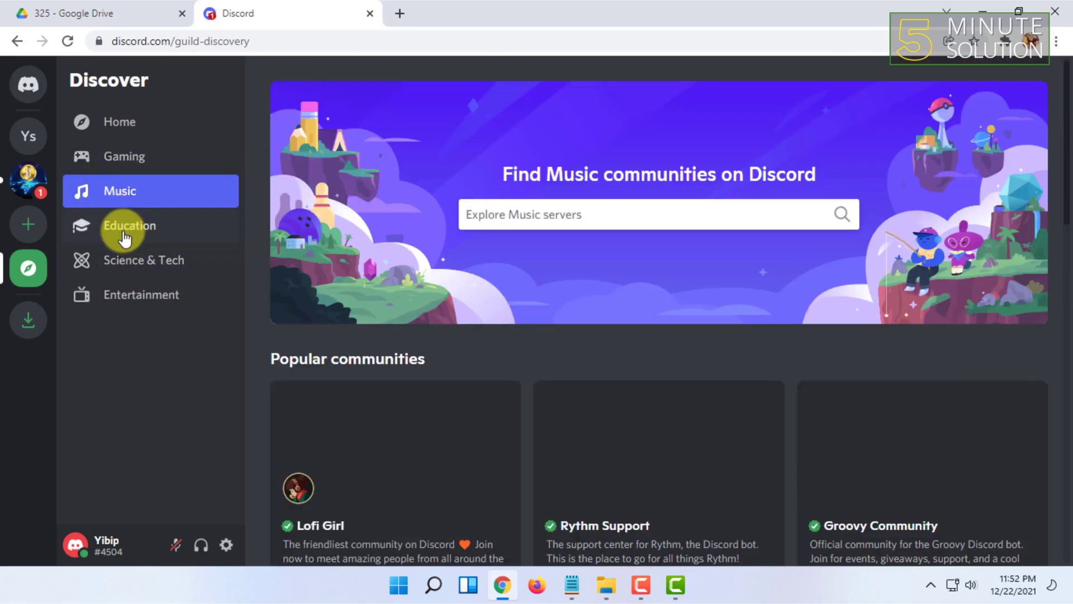
click(130, 225)
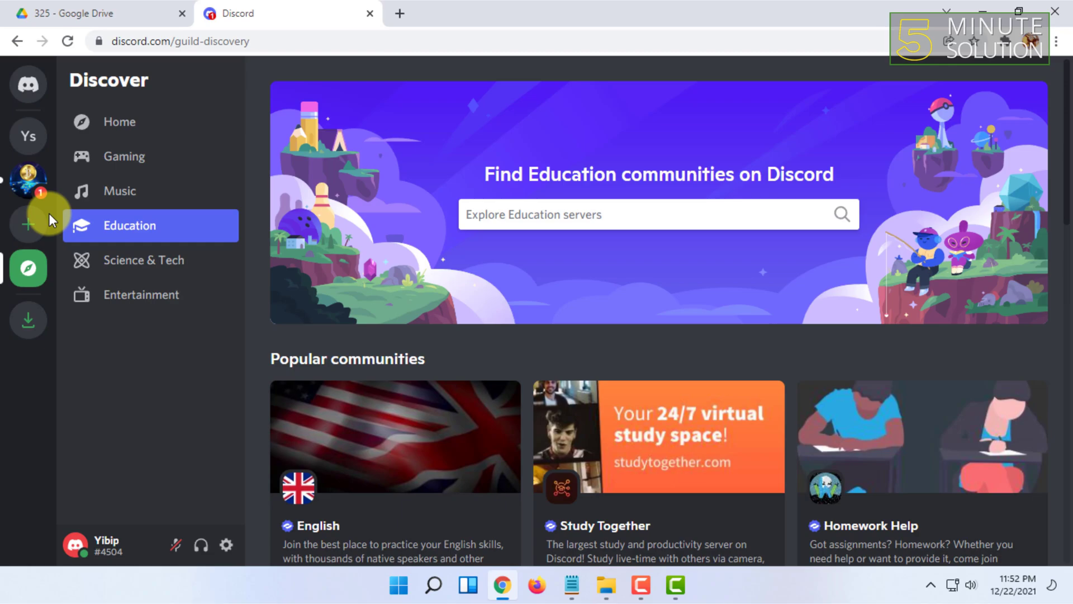
click(27, 224)
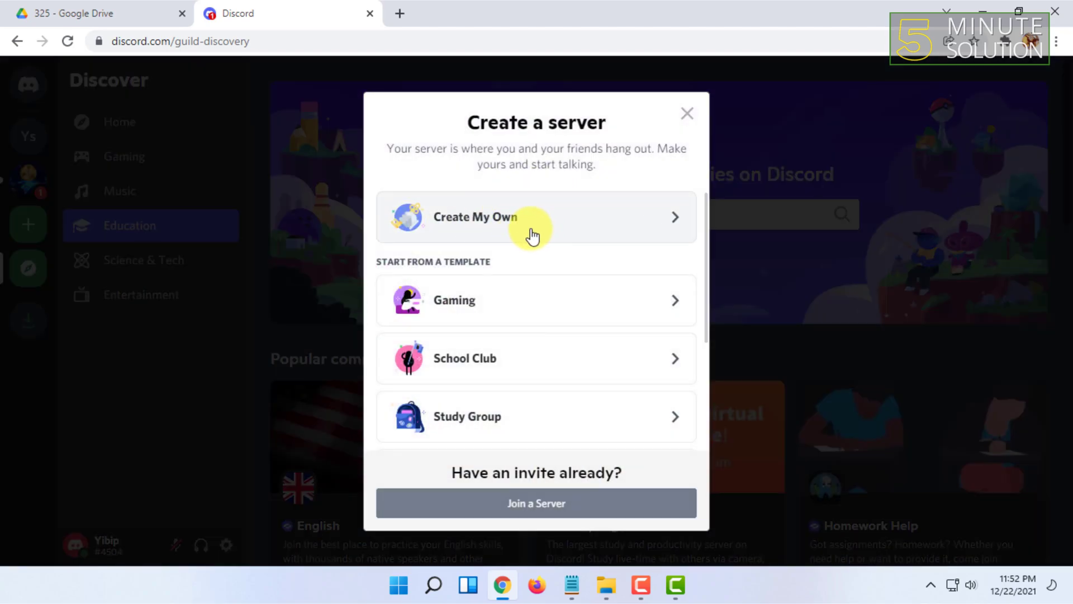
mouse_move(487, 300)
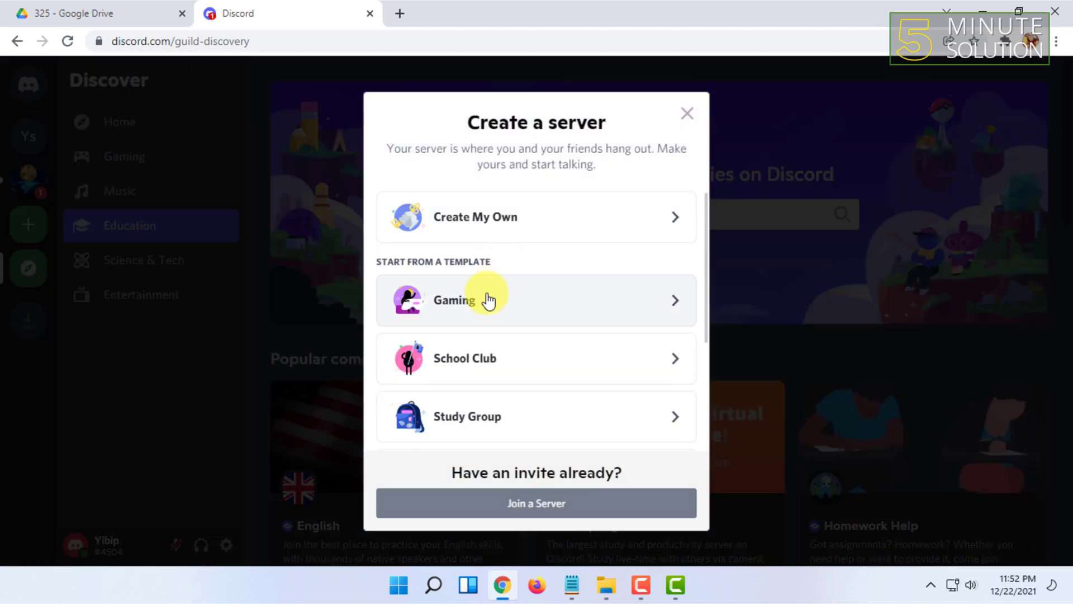
Step: Scroll the Create a server templates down to Friends, Artists & Creators and Local Community
scroll(down, 3)
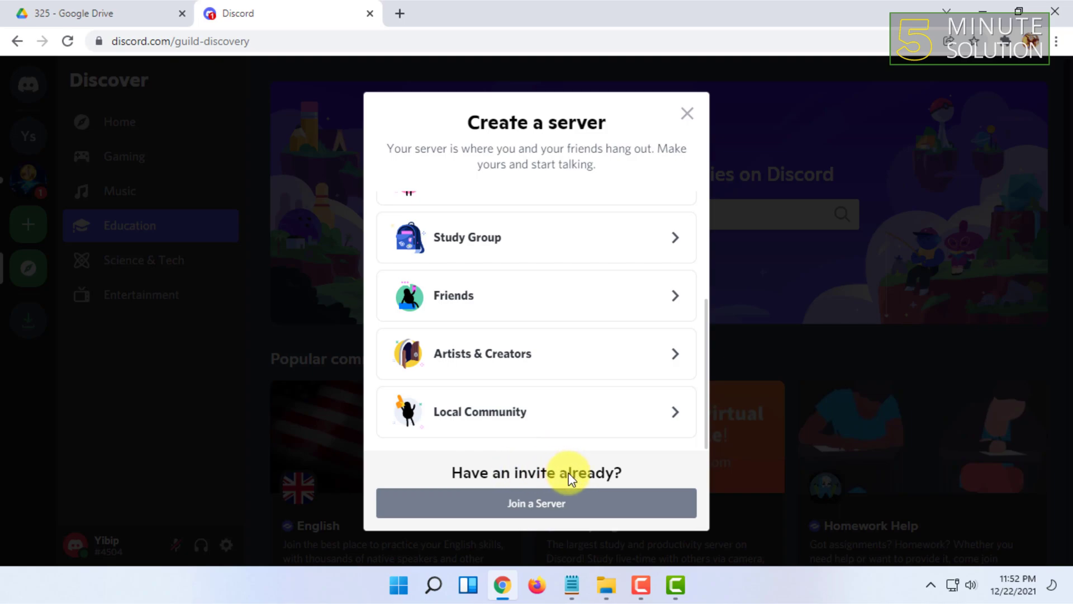
mouse_move(535, 506)
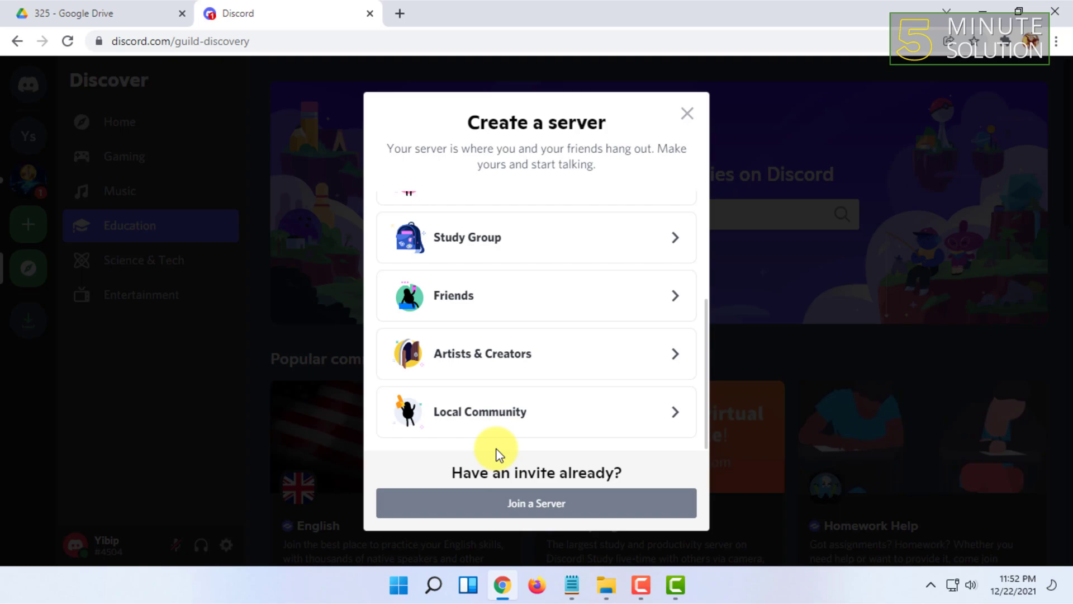
mouse_move(509, 483)
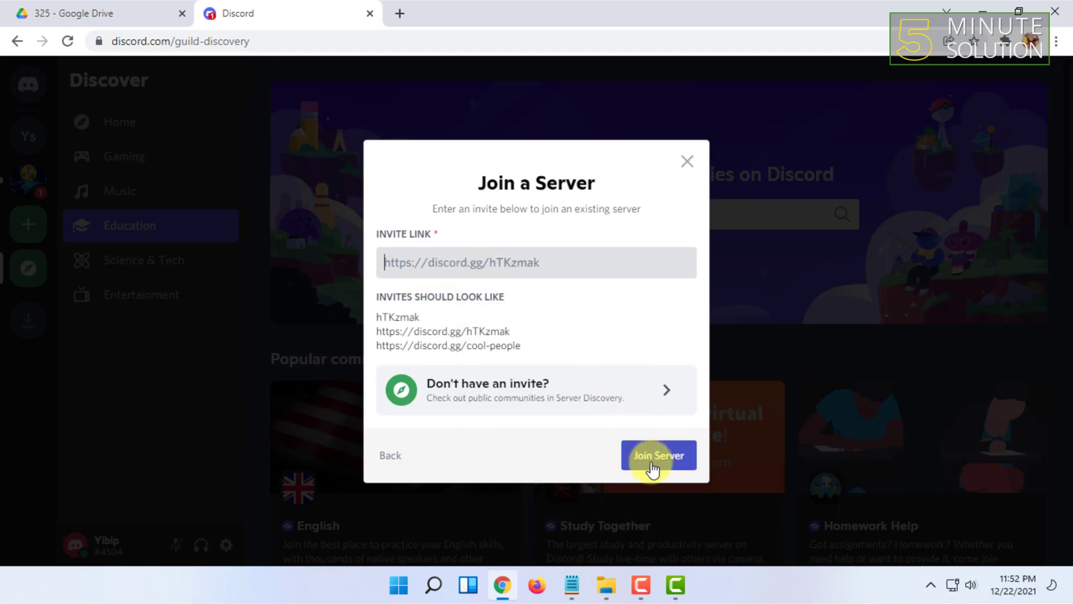
mouse_move(687, 166)
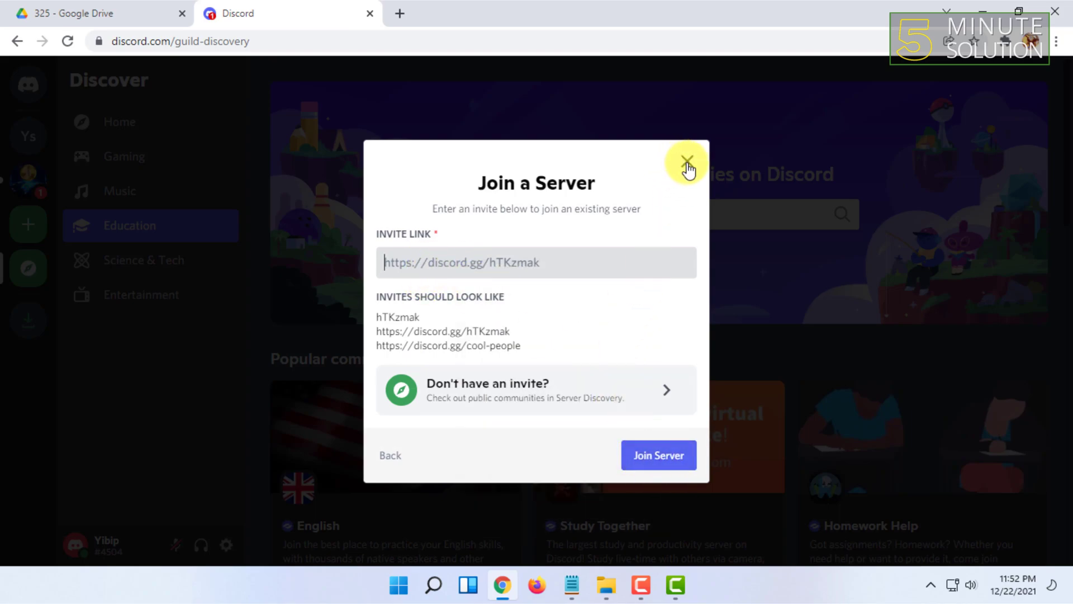
Step: Close the Join a Server invite dialog to return to Education discovery
click(690, 165)
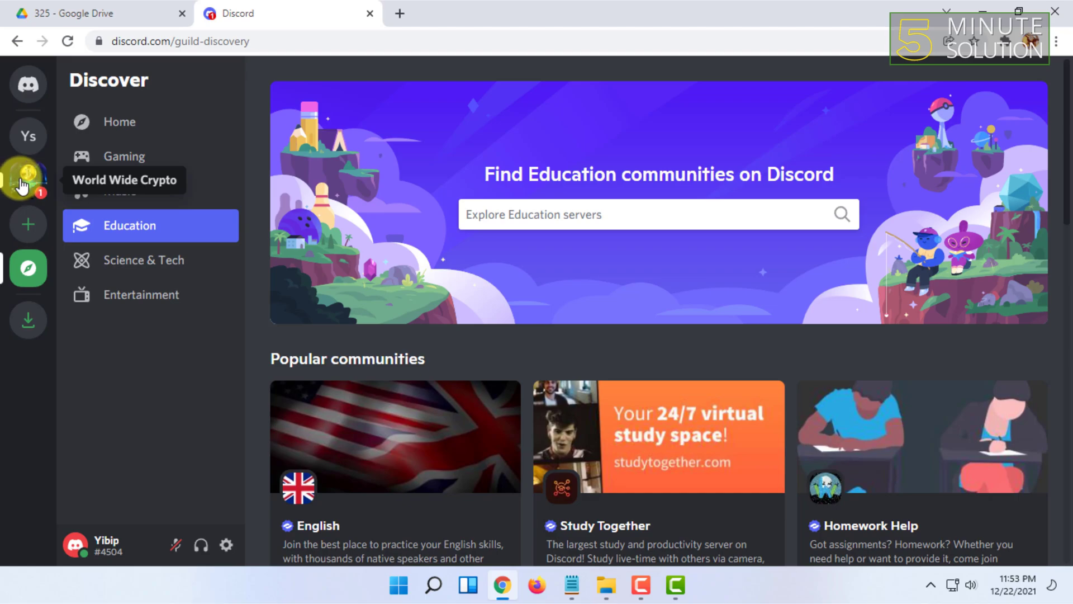
Step: Enter World Wide Crypto's welkom channel and scroll through the country channel list
click(26, 179)
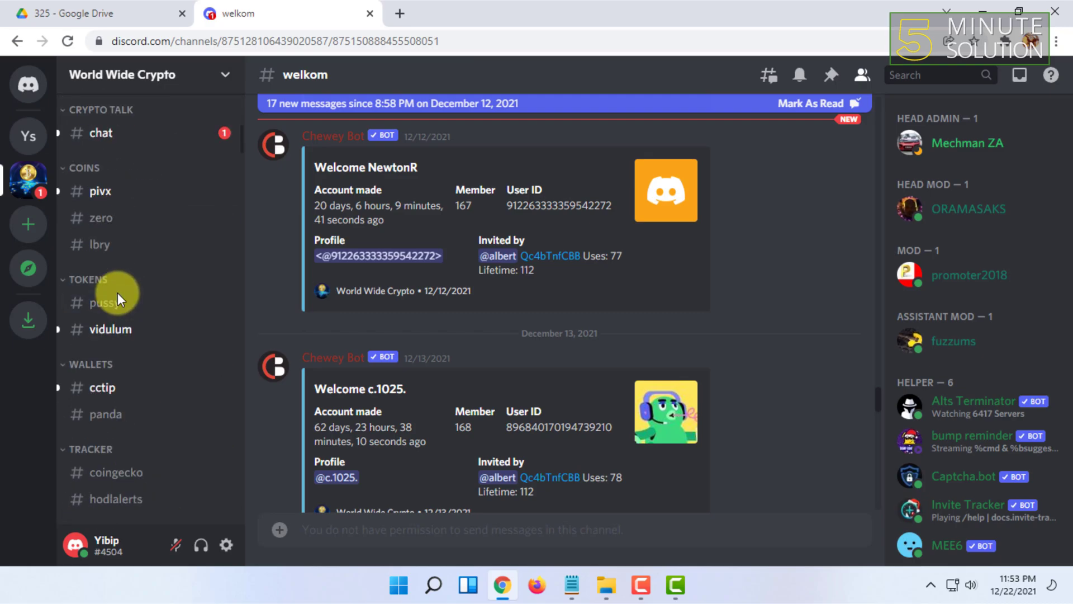
scroll(down, 3)
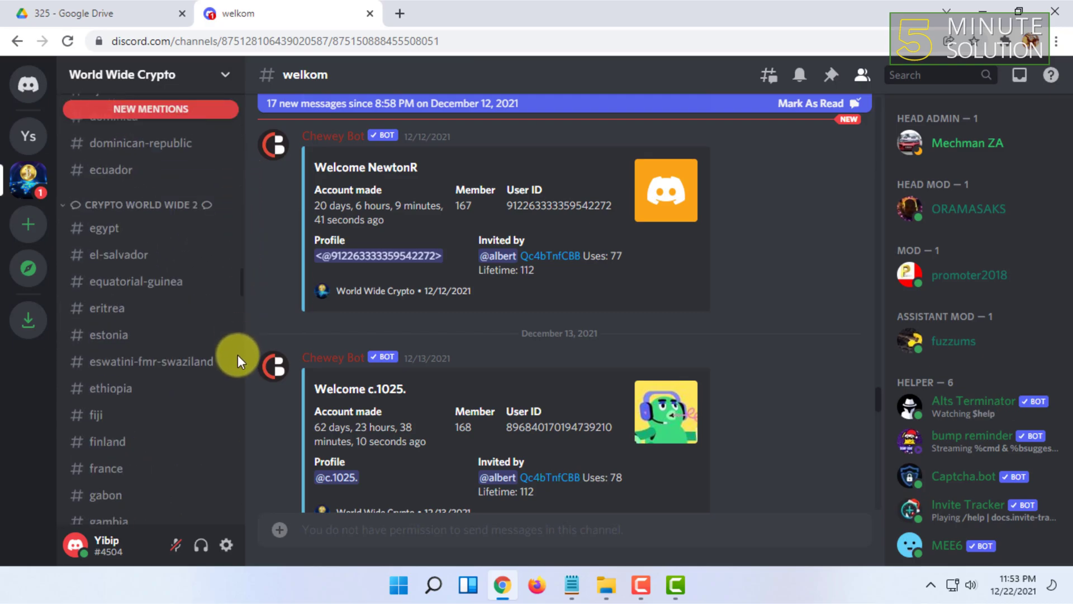
scroll(down, 3)
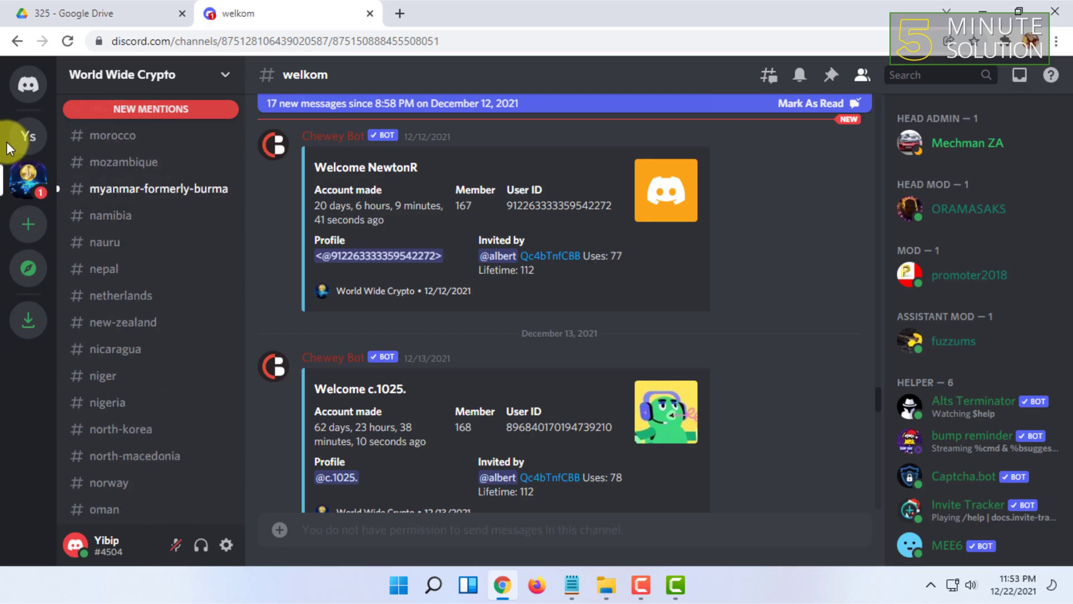
click(28, 136)
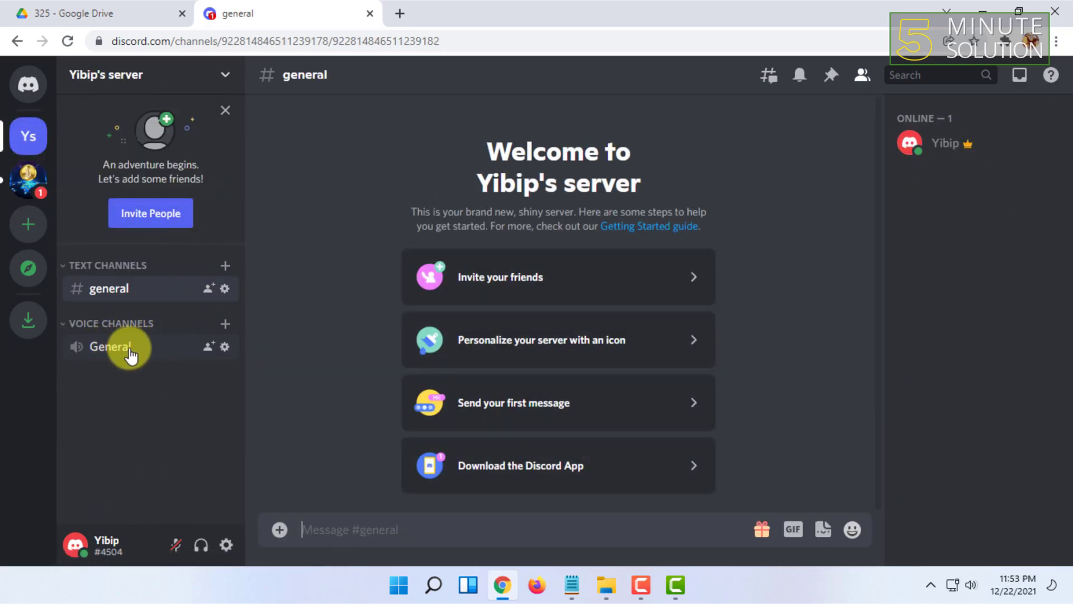
mouse_move(152, 355)
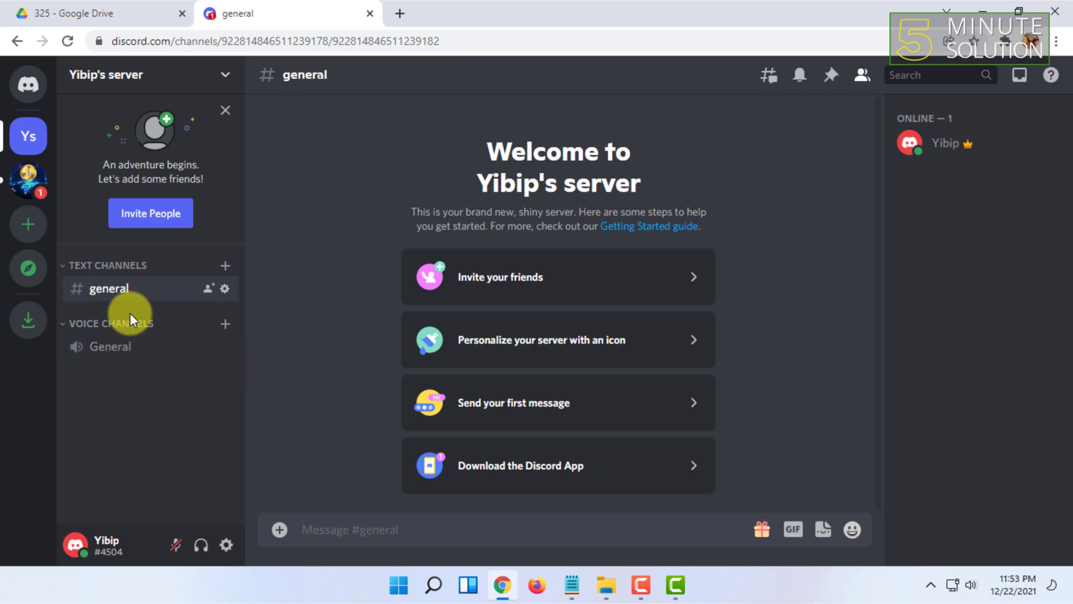
mouse_move(121, 362)
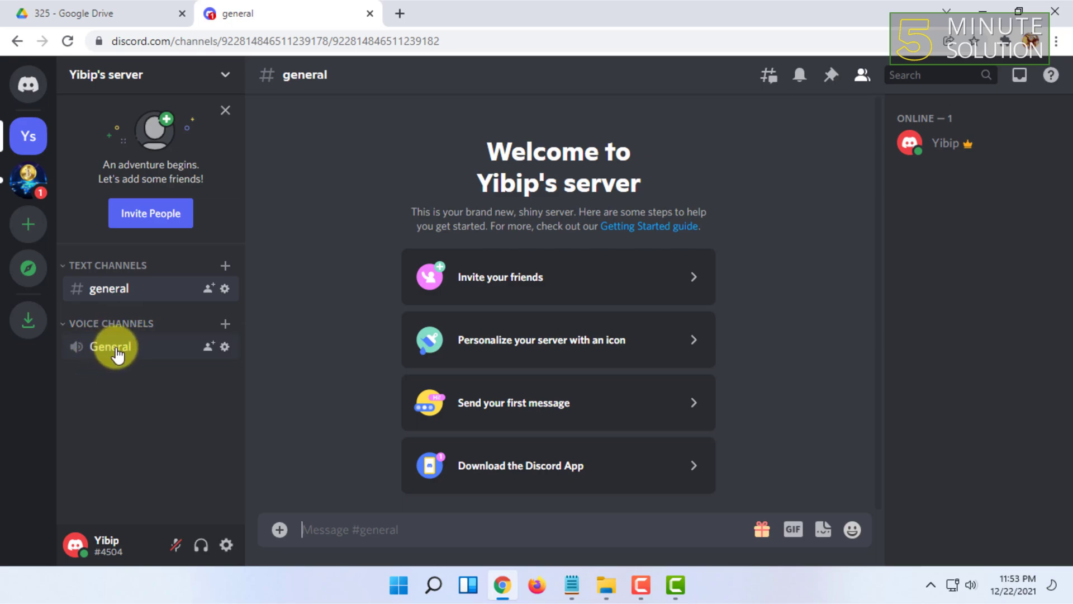
mouse_move(17, 385)
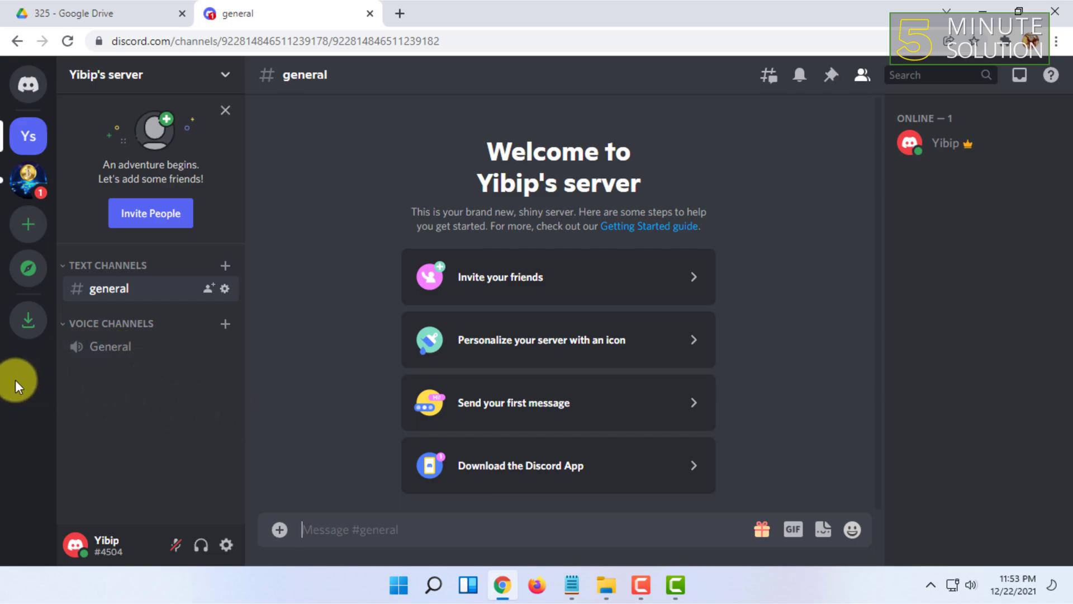
mouse_move(885, 128)
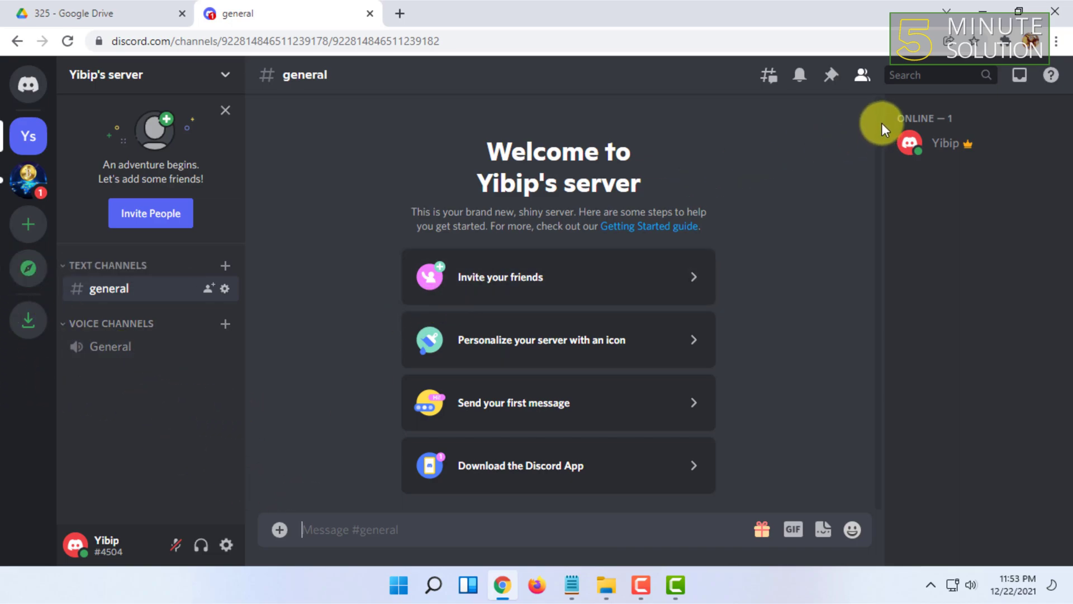
mouse_move(15, 181)
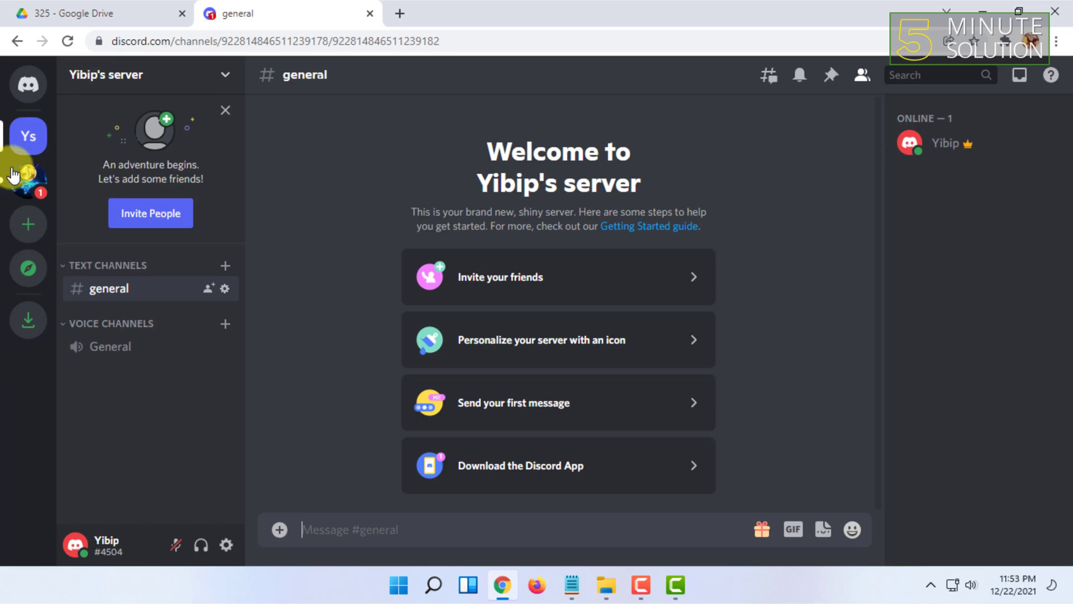
mouse_move(885, 181)
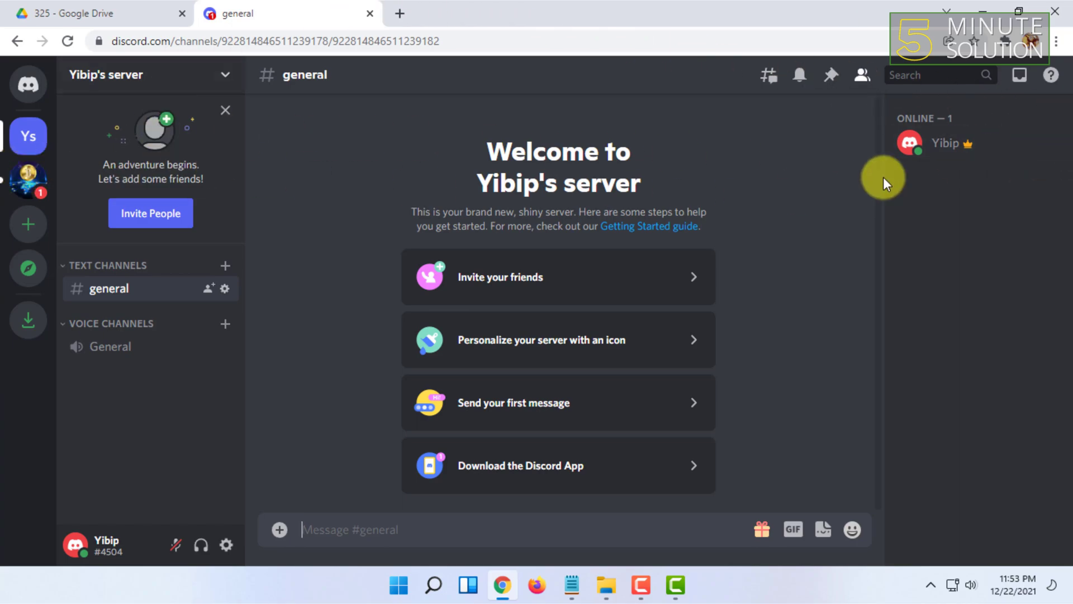
mouse_move(411, 194)
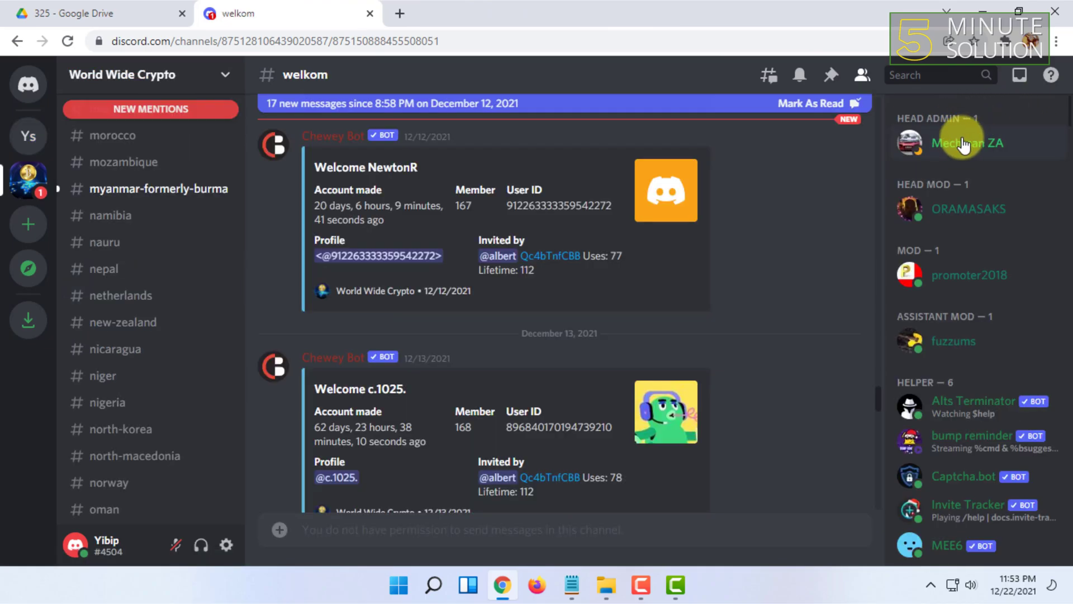
mouse_move(5, 179)
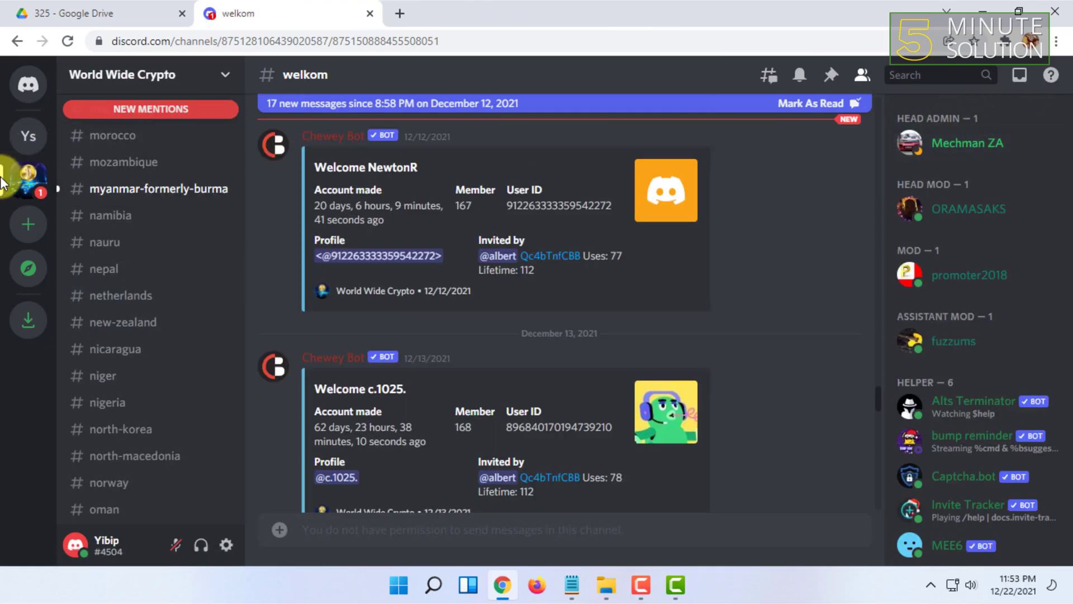
mouse_move(953, 146)
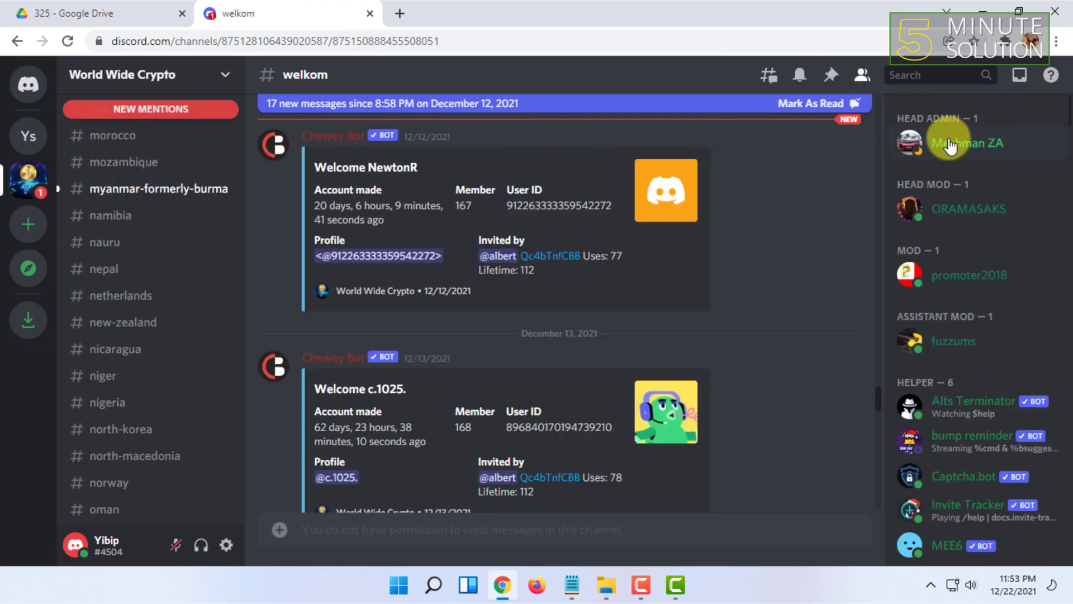
Step: Scroll through the welkom channel's welcome bot messages in World Wide Crypto
scroll(down, 3)
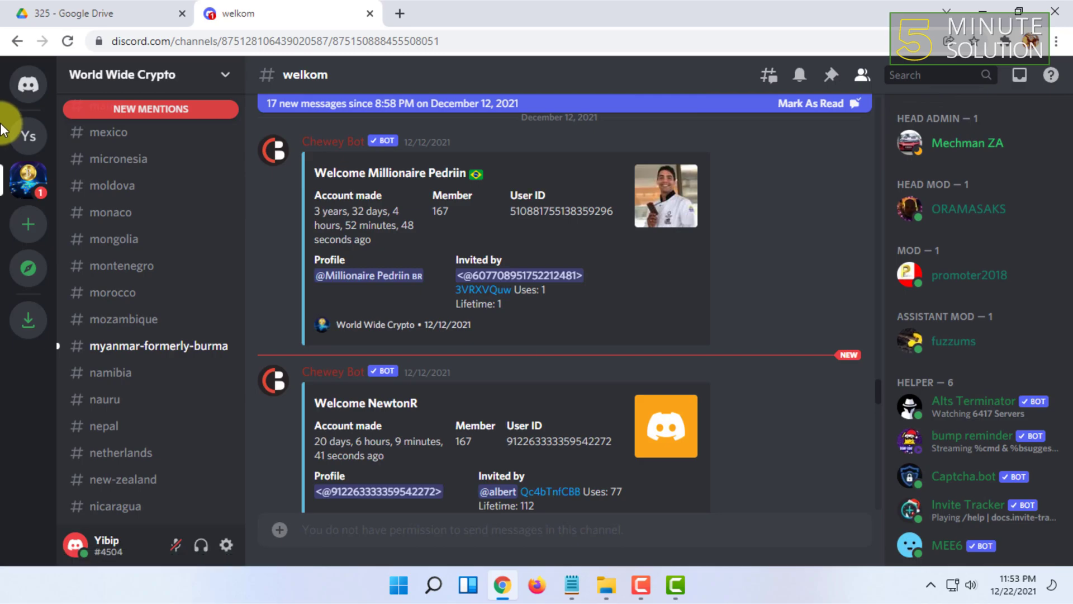
mouse_move(766, 76)
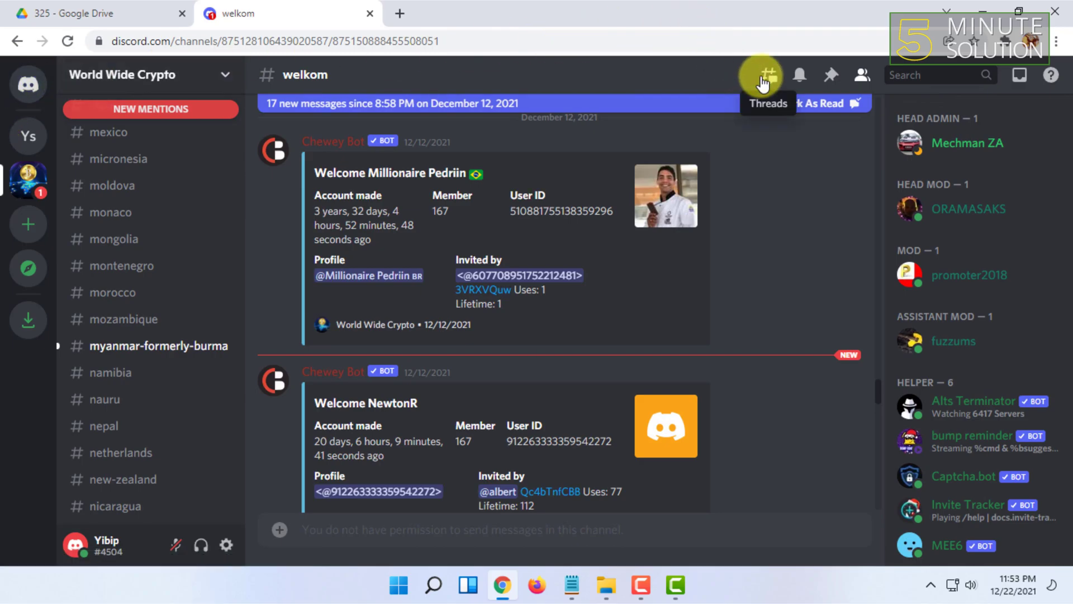